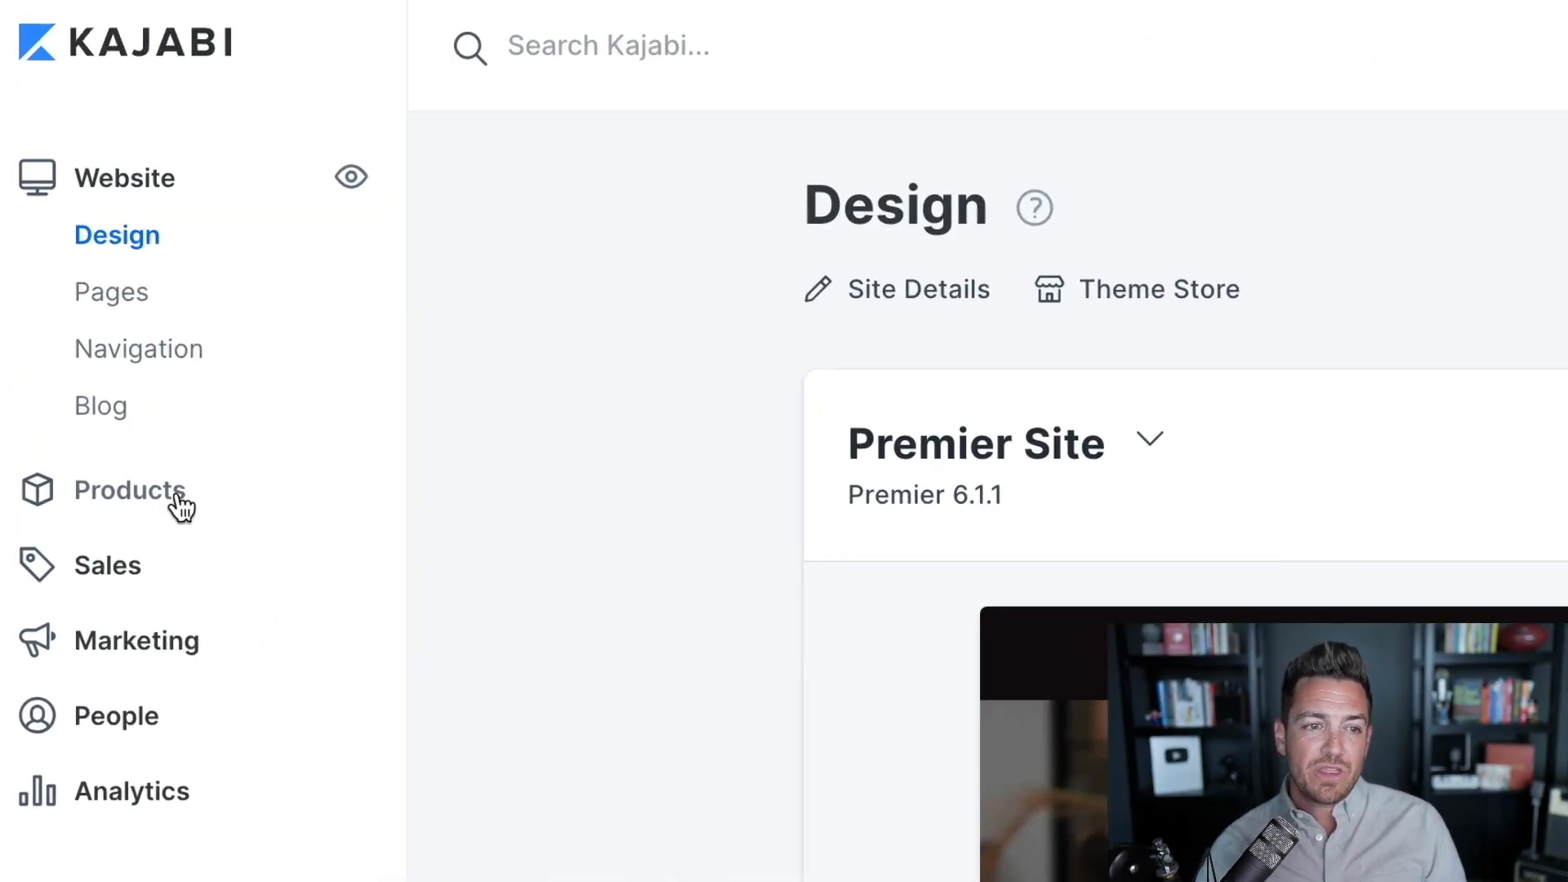
From Products > Coaching, start a new single-session coaching program.
left_click(127, 490)
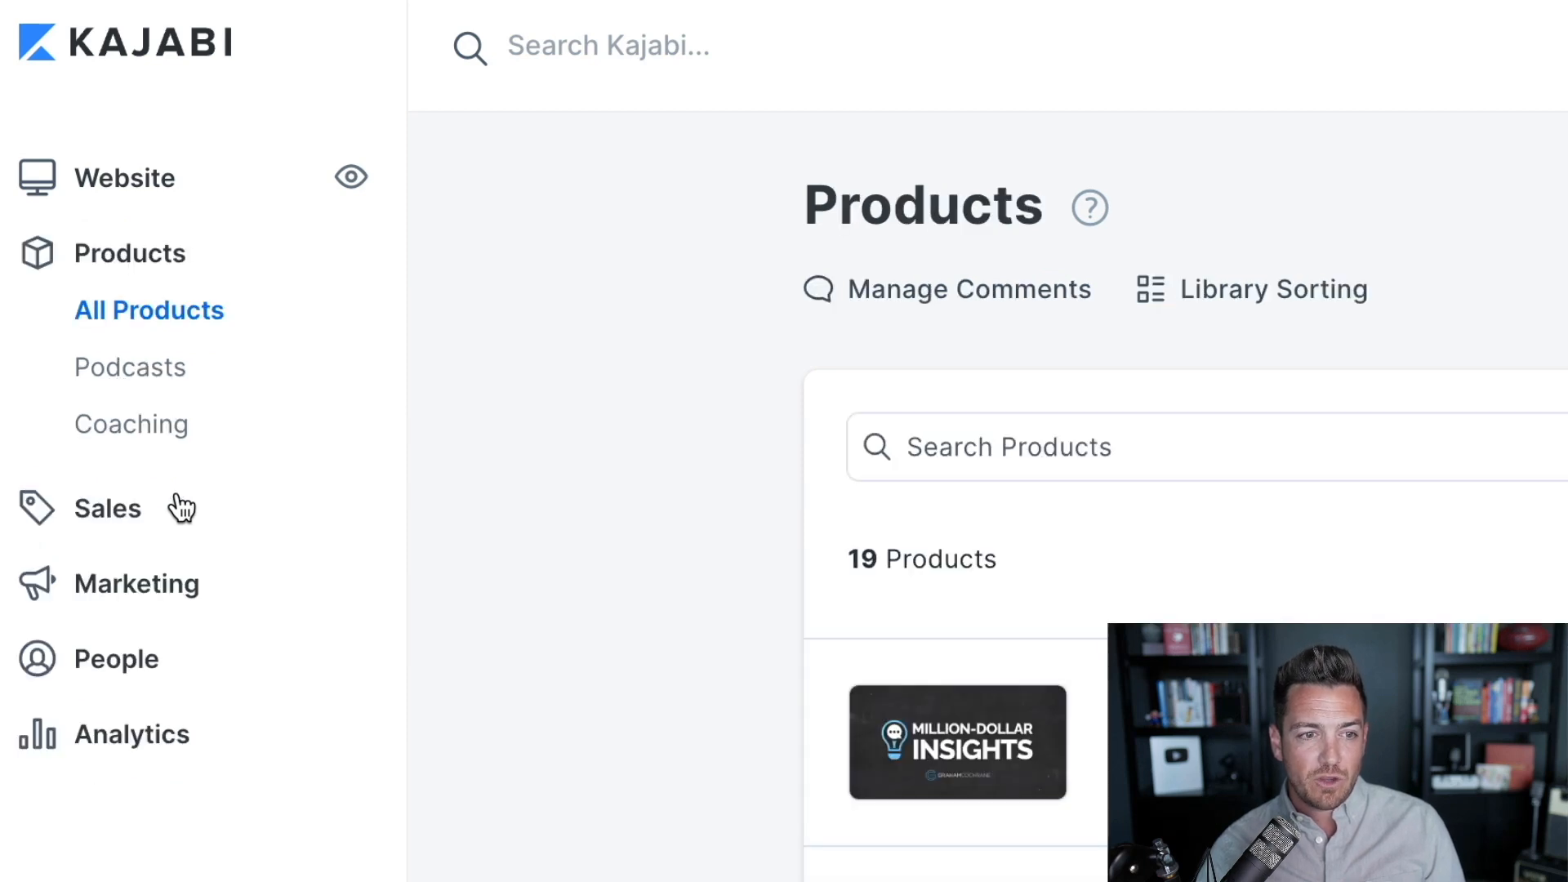
left_click(149, 418)
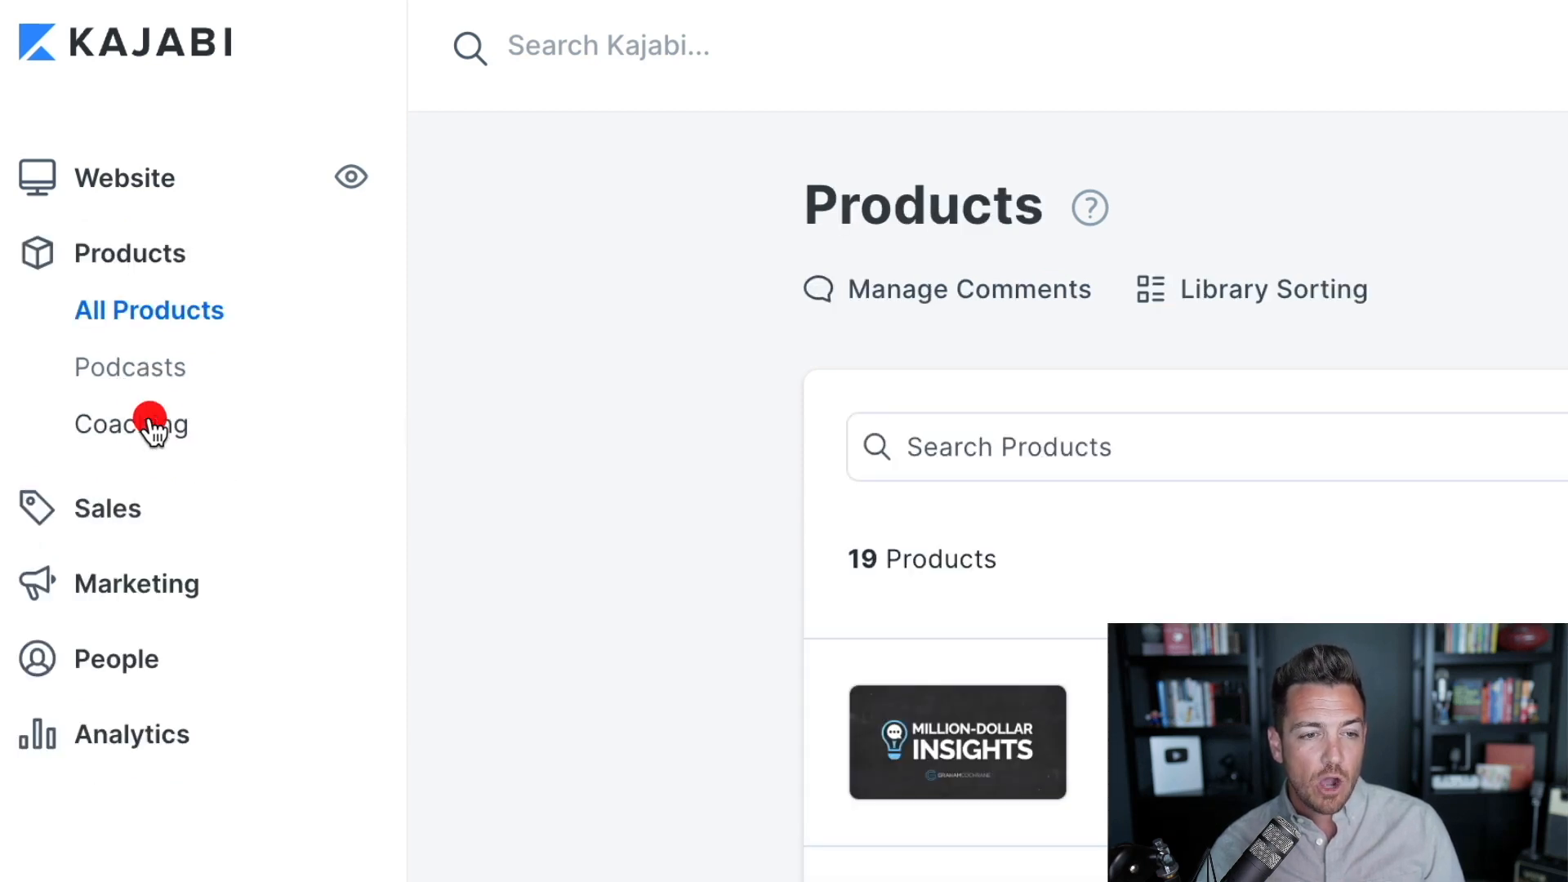
left_click(147, 424)
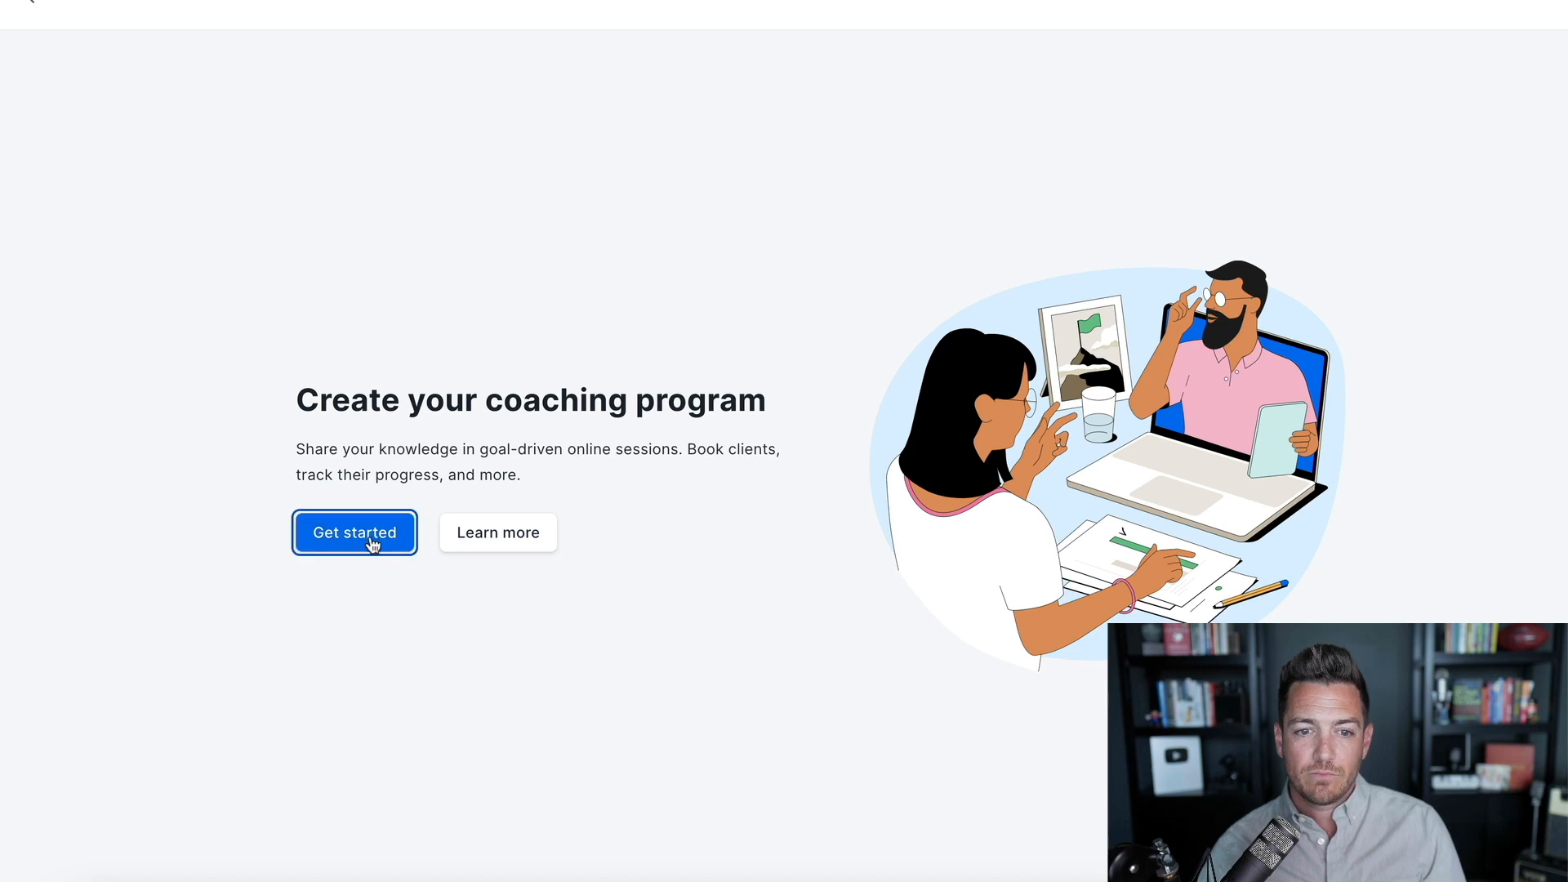
left_click(355, 533)
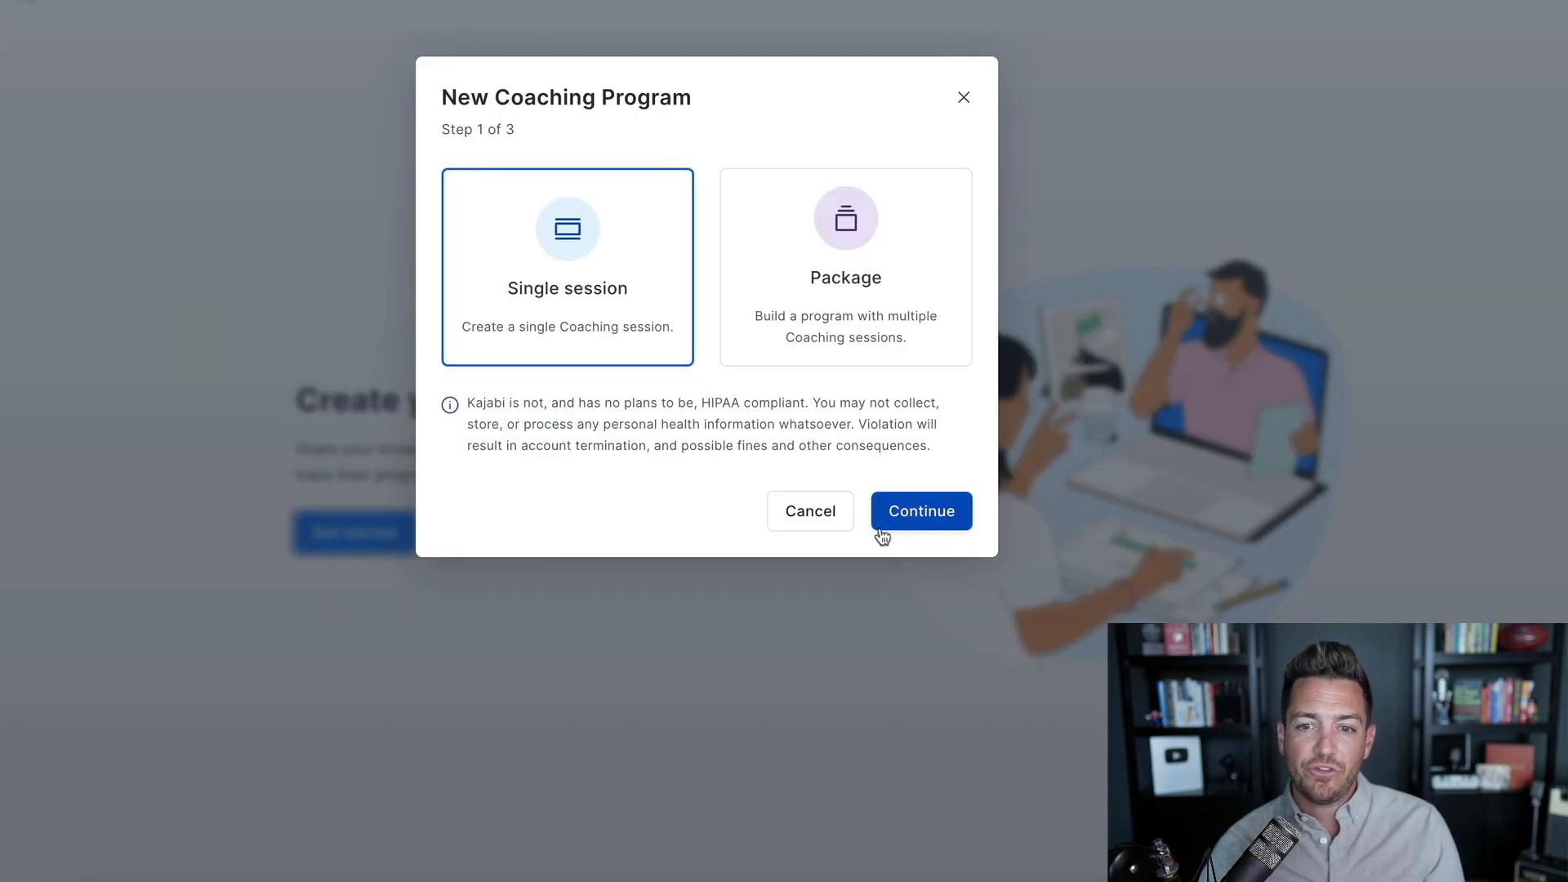
left_click(922, 510)
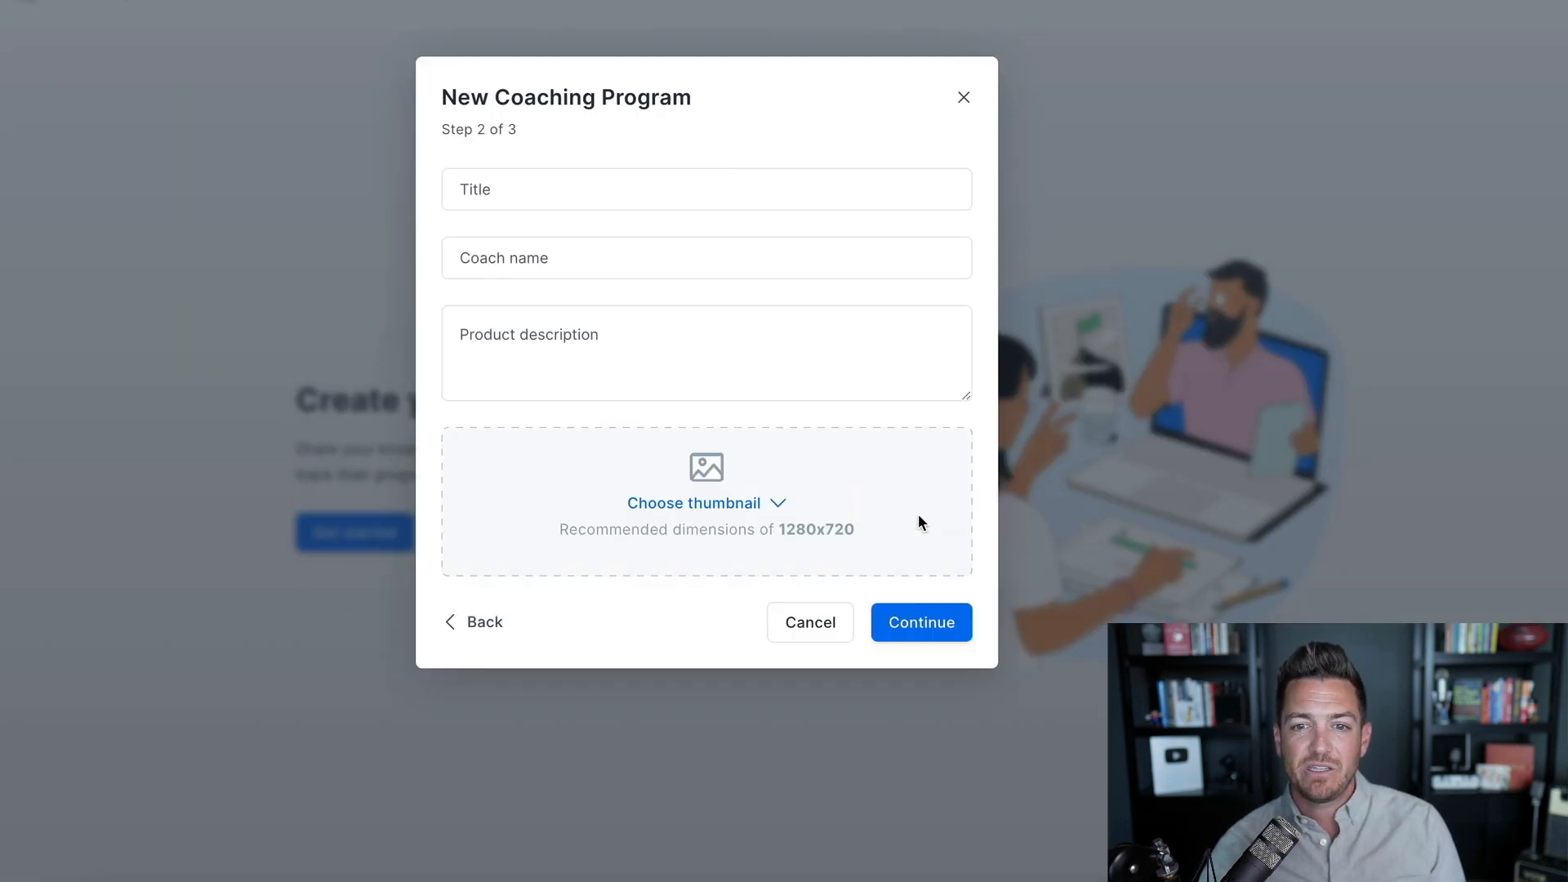
Enter title 'Graham Coaching', coach name 'Graham Cochrane', and choose a thumbnail image.
left_click(707, 189)
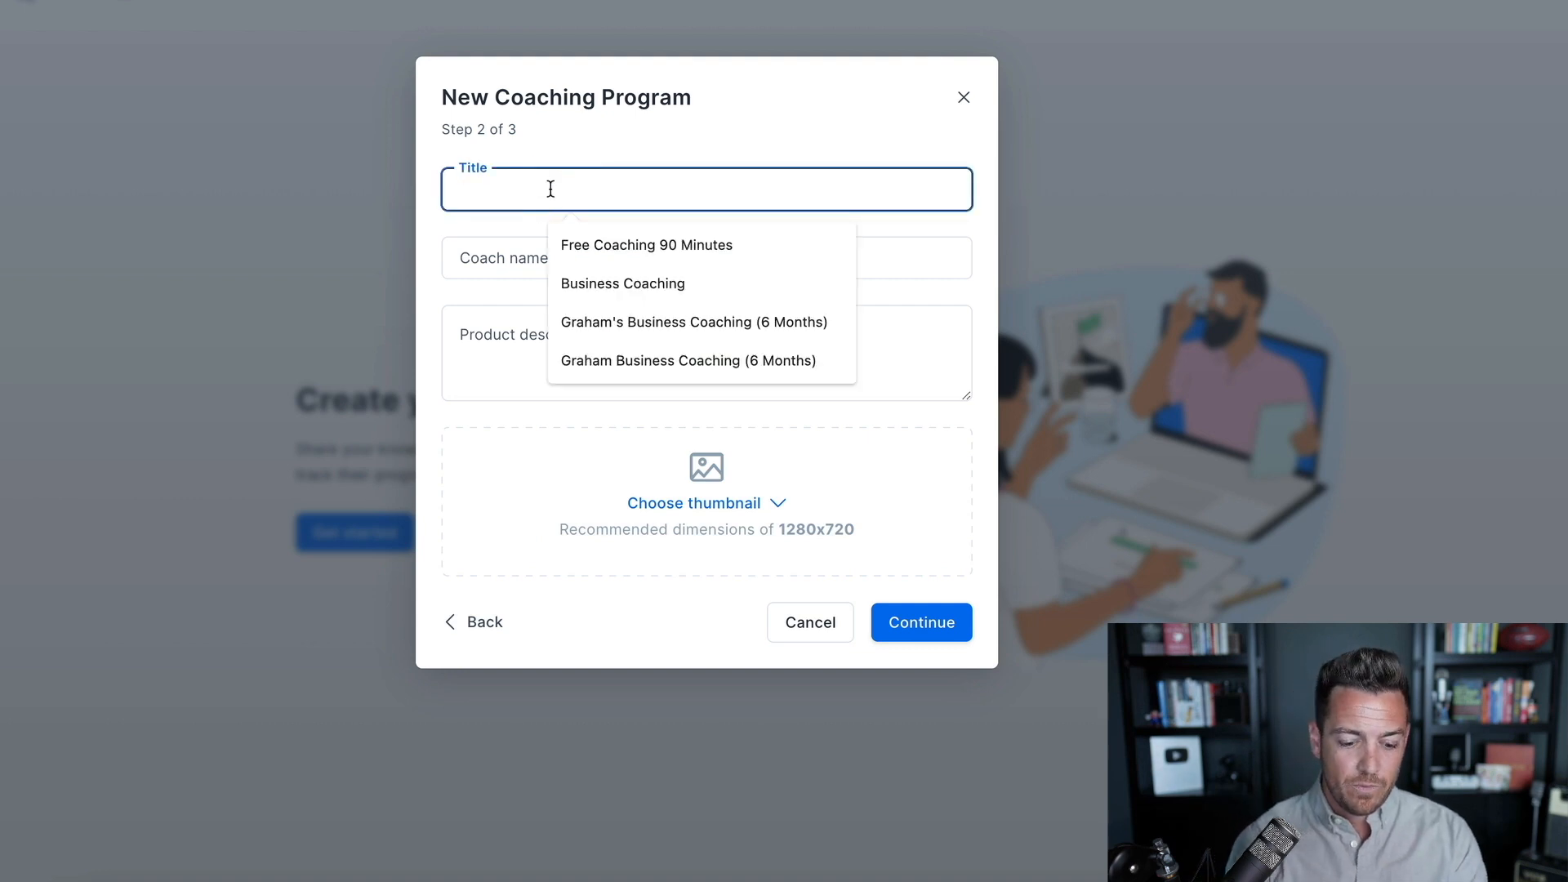
type("Graham Coaching")
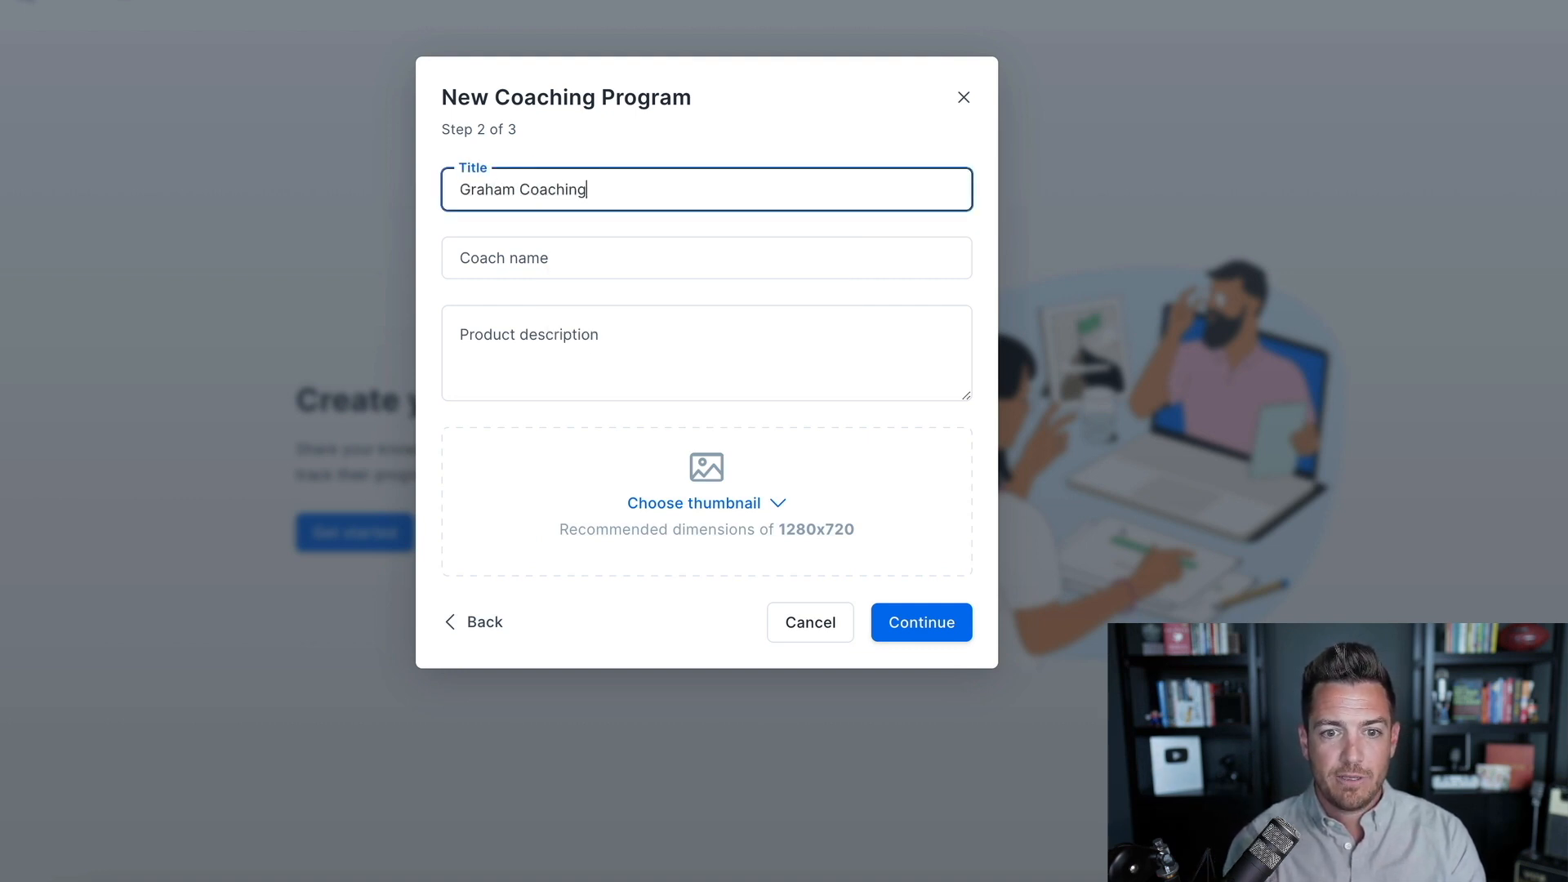
left_click(706, 257)
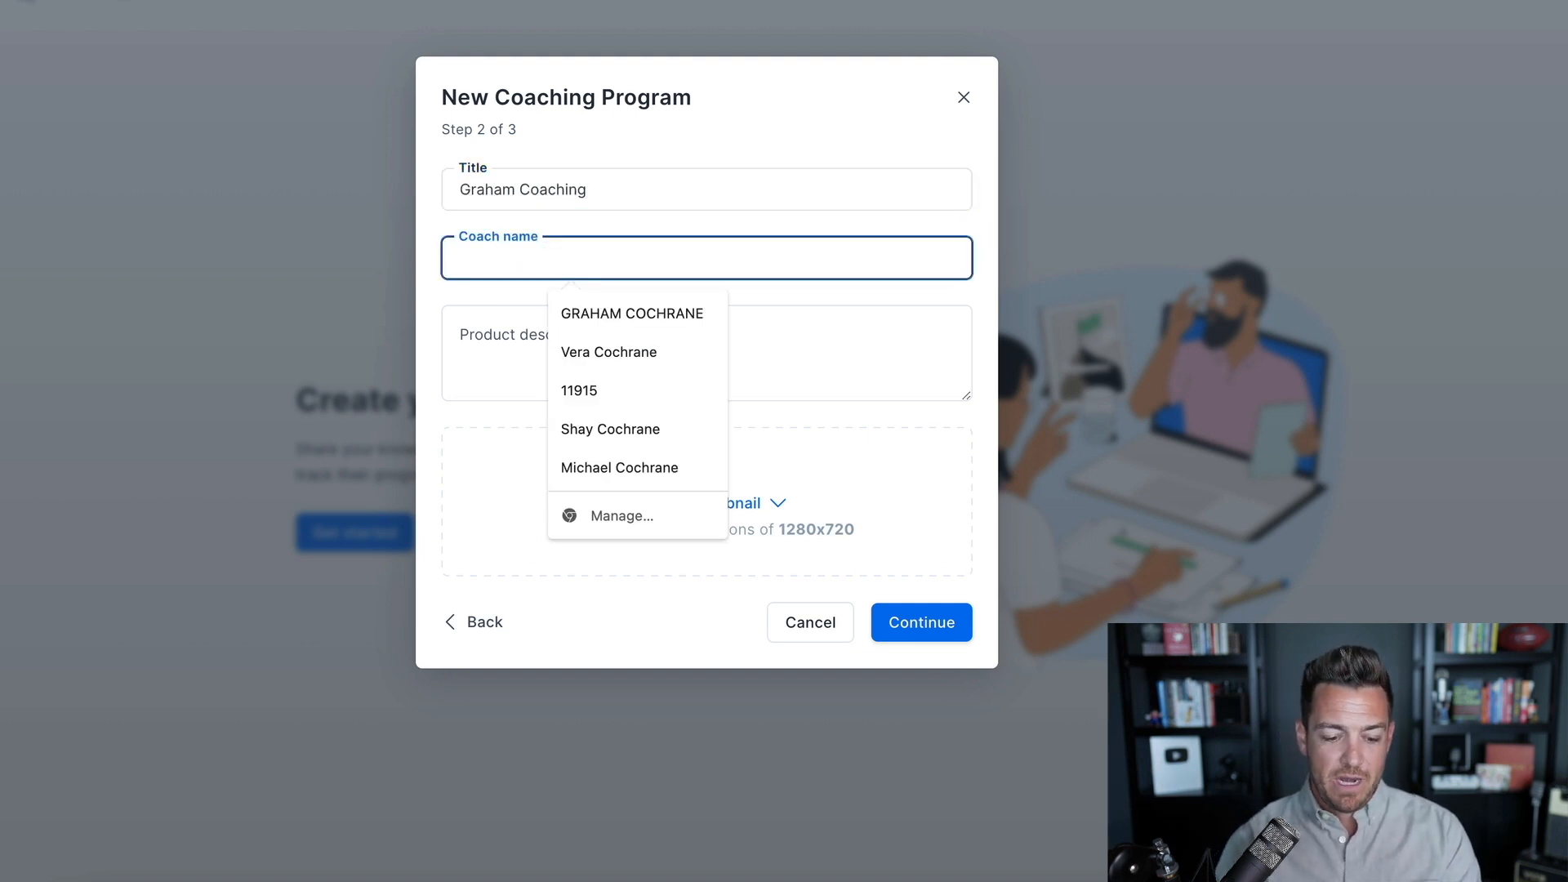
type("Graham Cochrane")
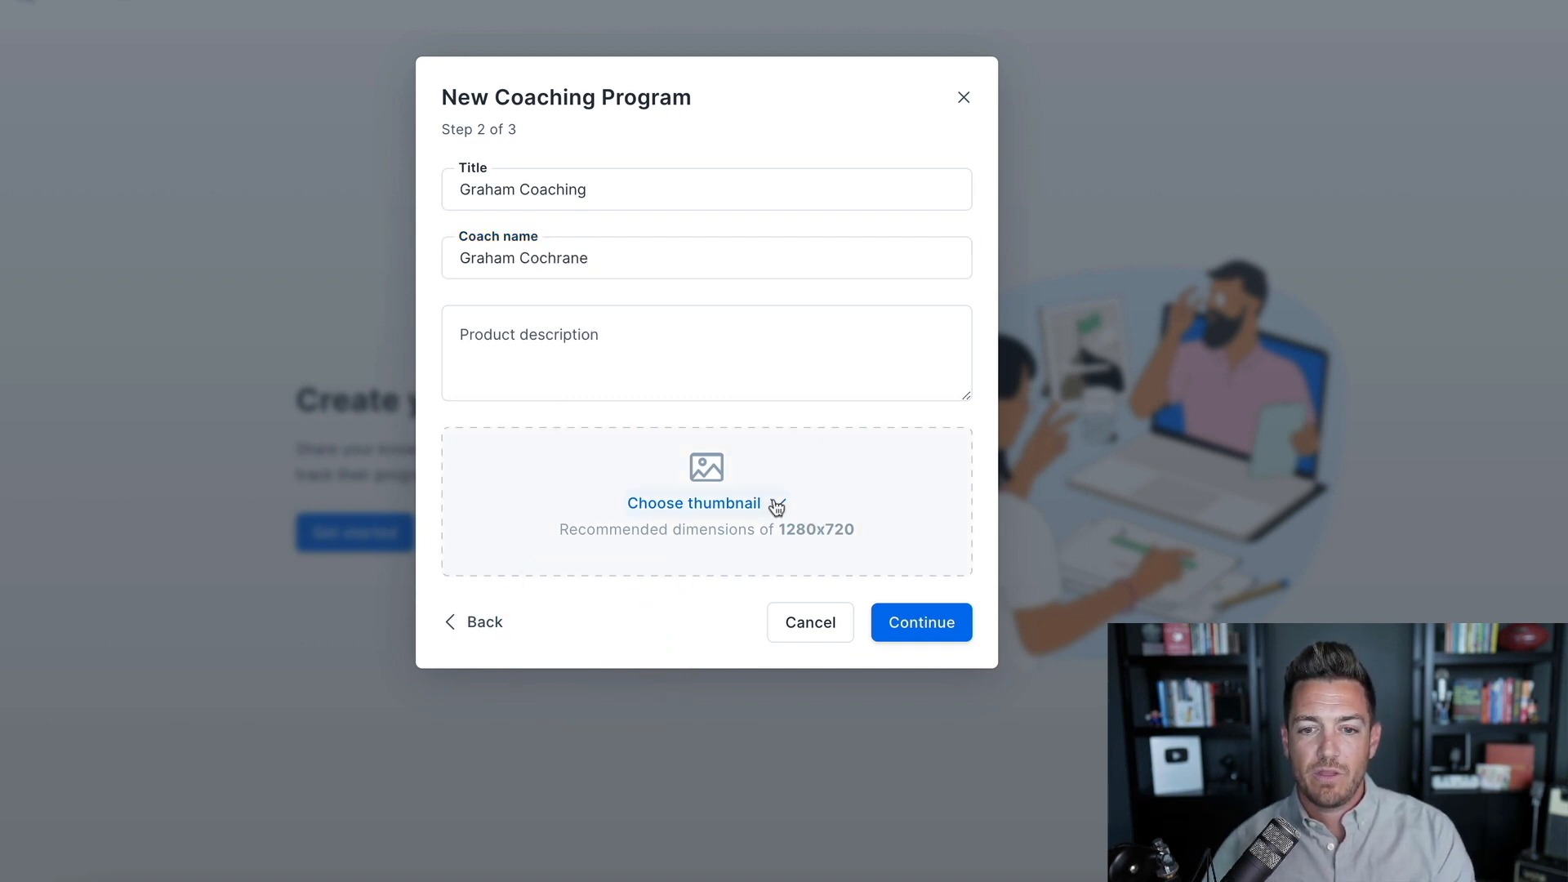
left_click(694, 503)
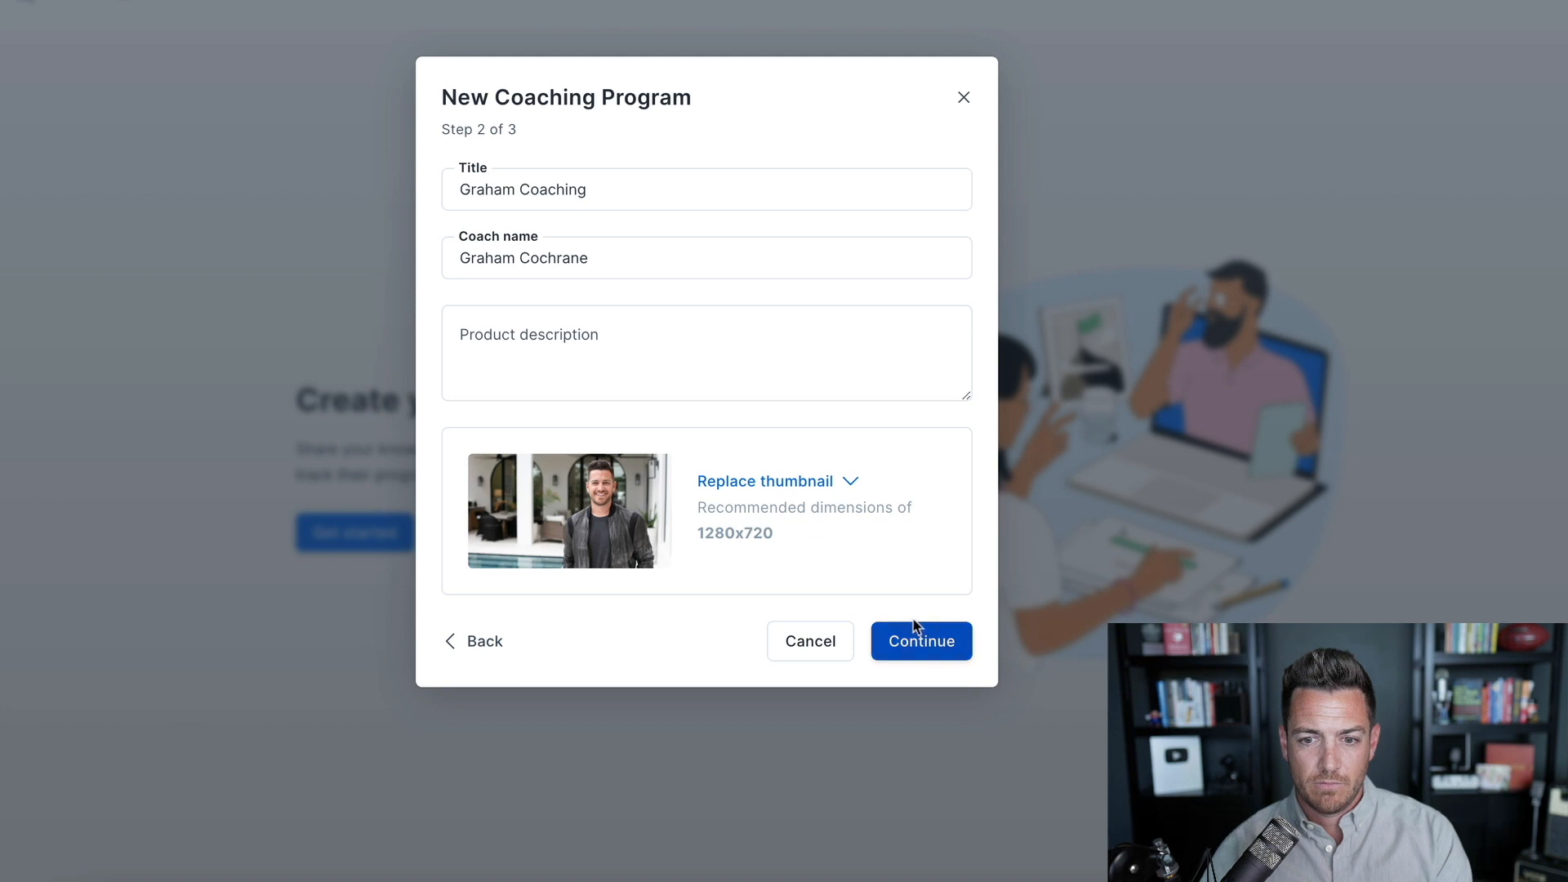
left_click(921, 641)
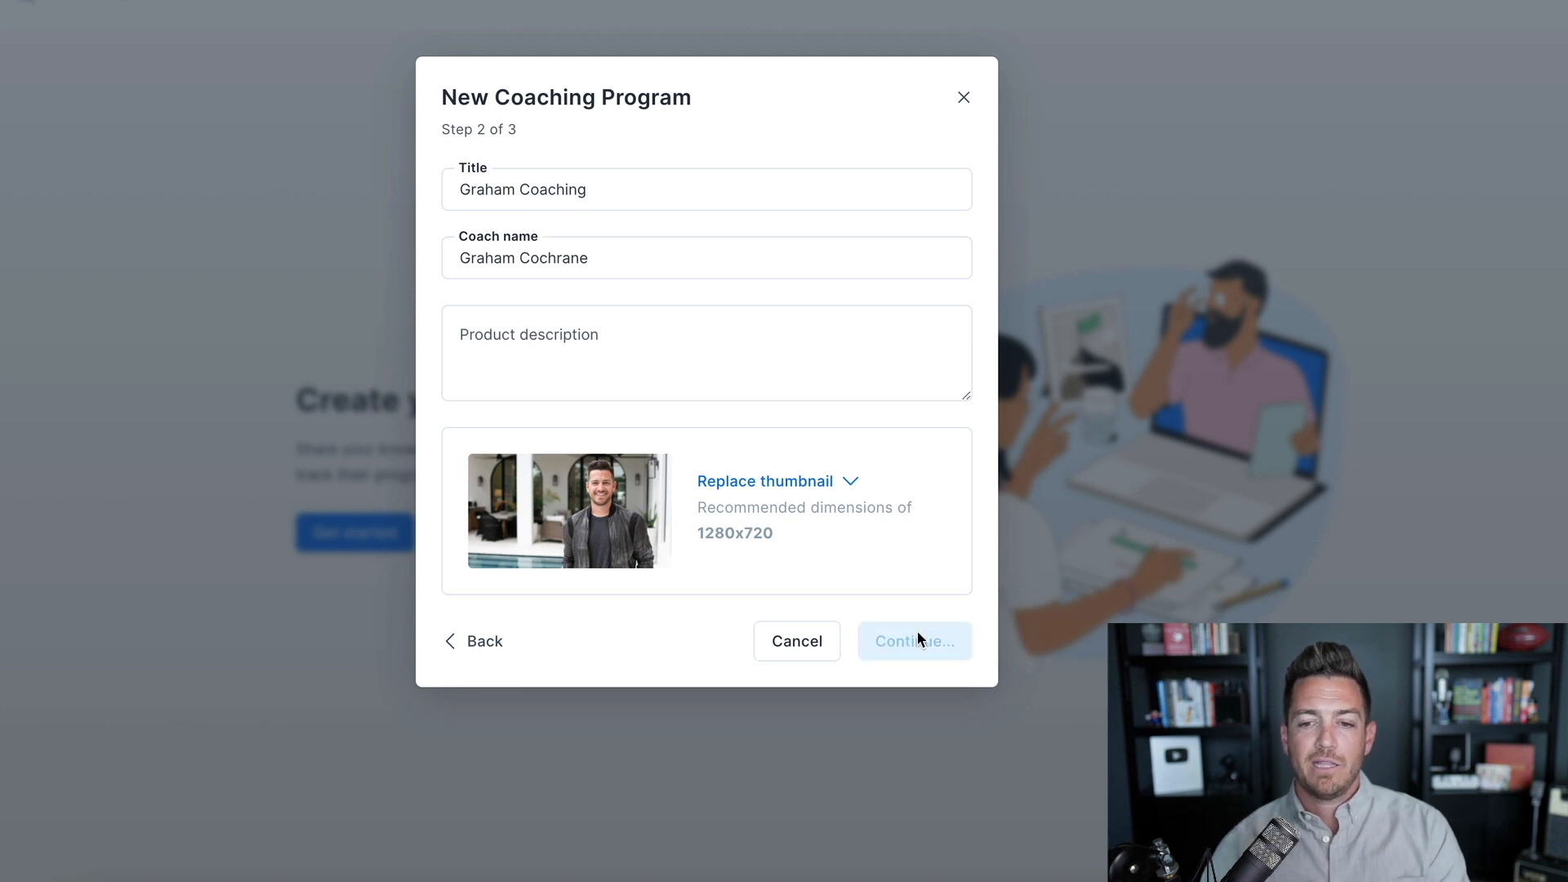
Choose a scheduling preference option on the final setup step and finish.
left_click(915, 642)
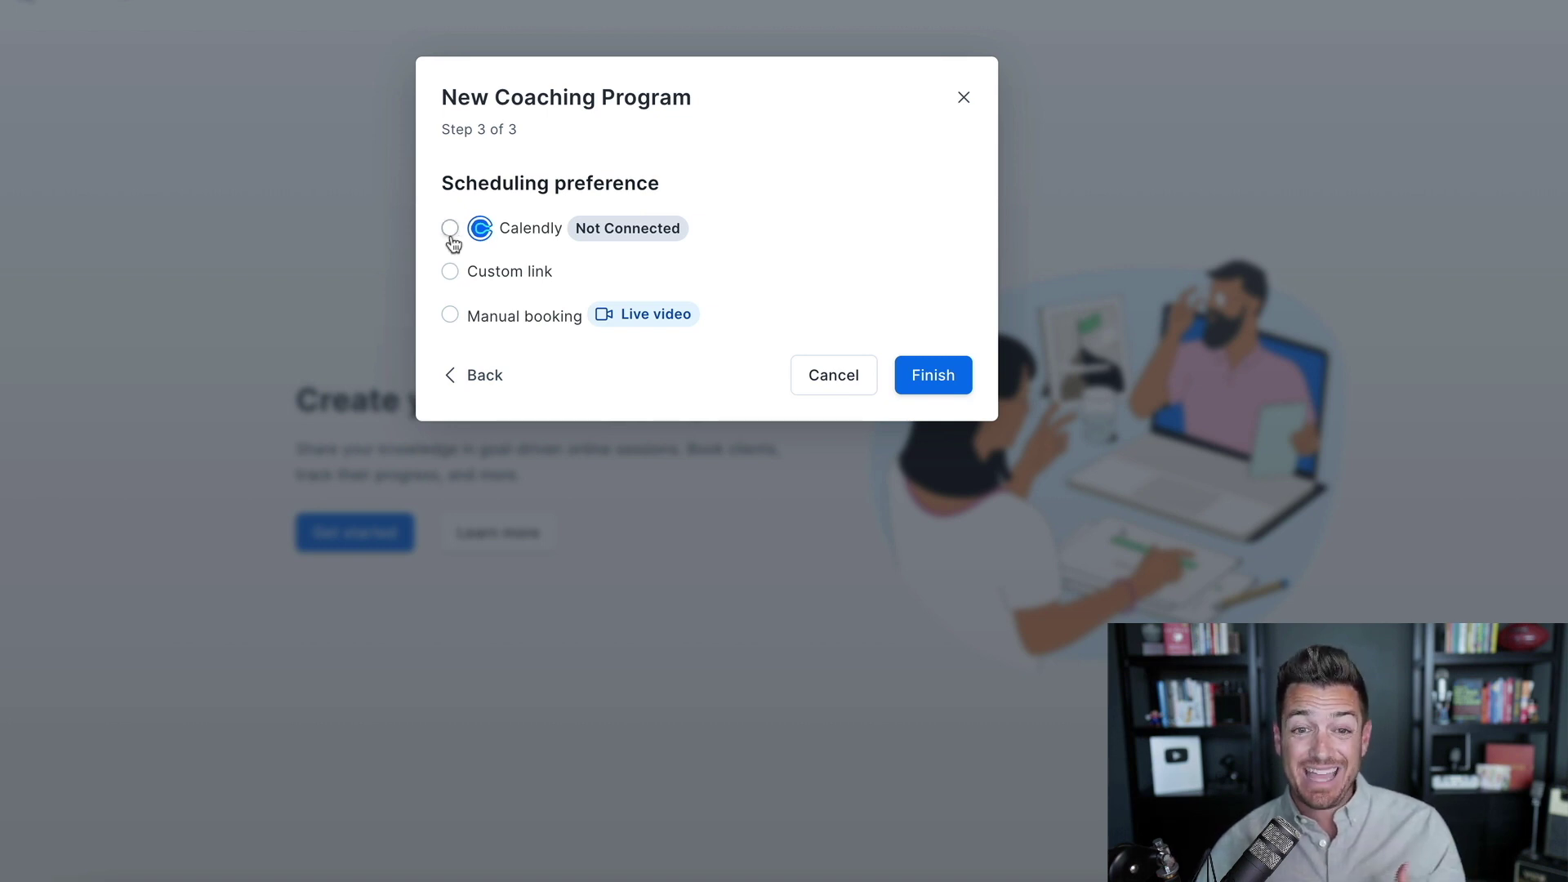
mouse_move(487, 293)
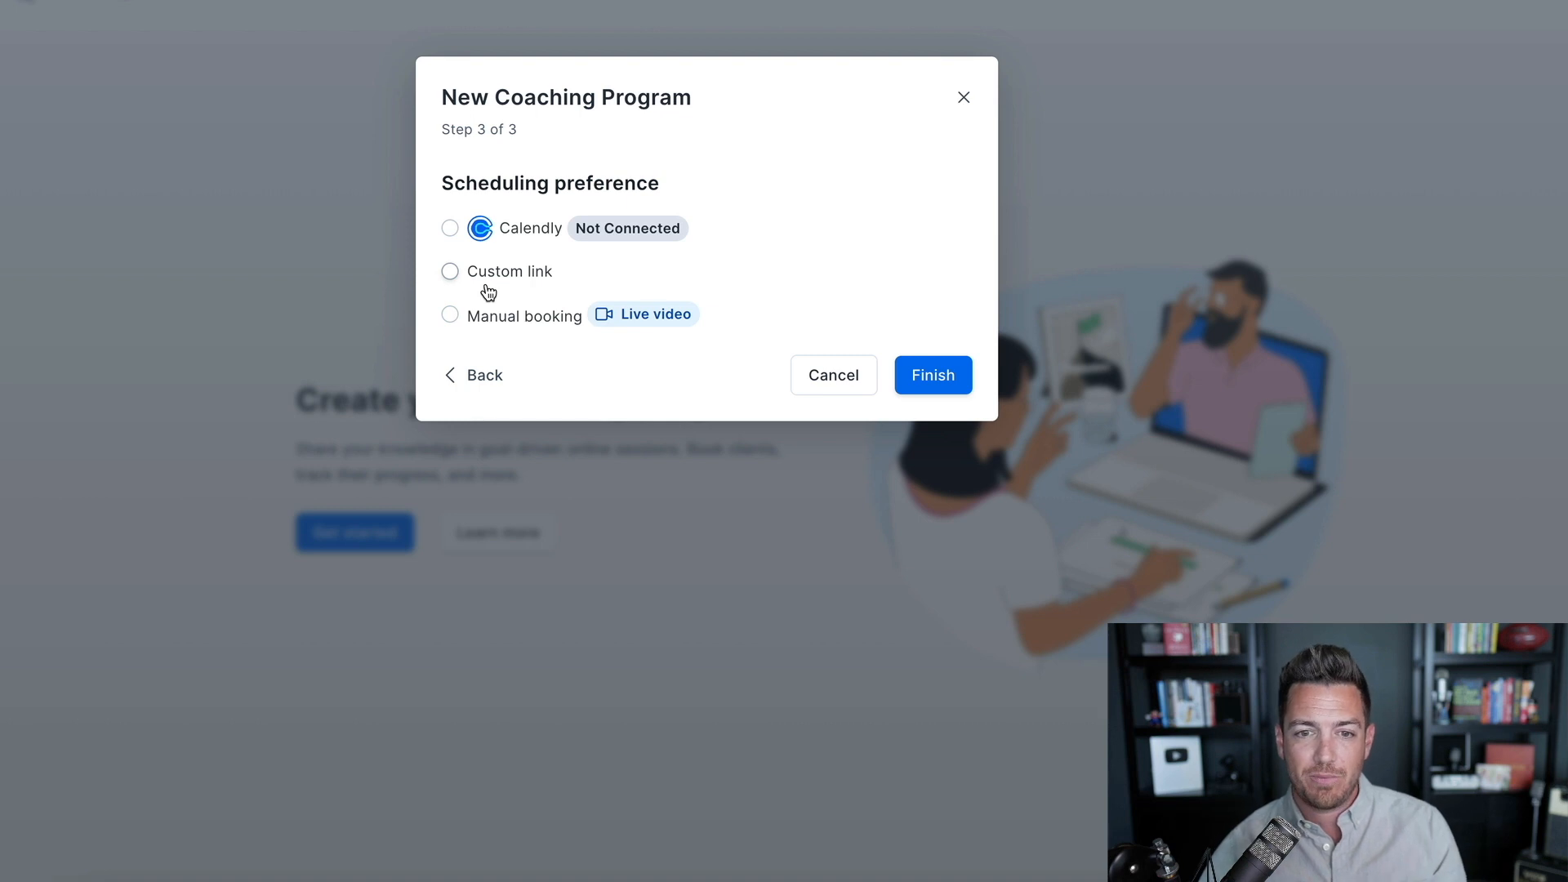
left_click(450, 315)
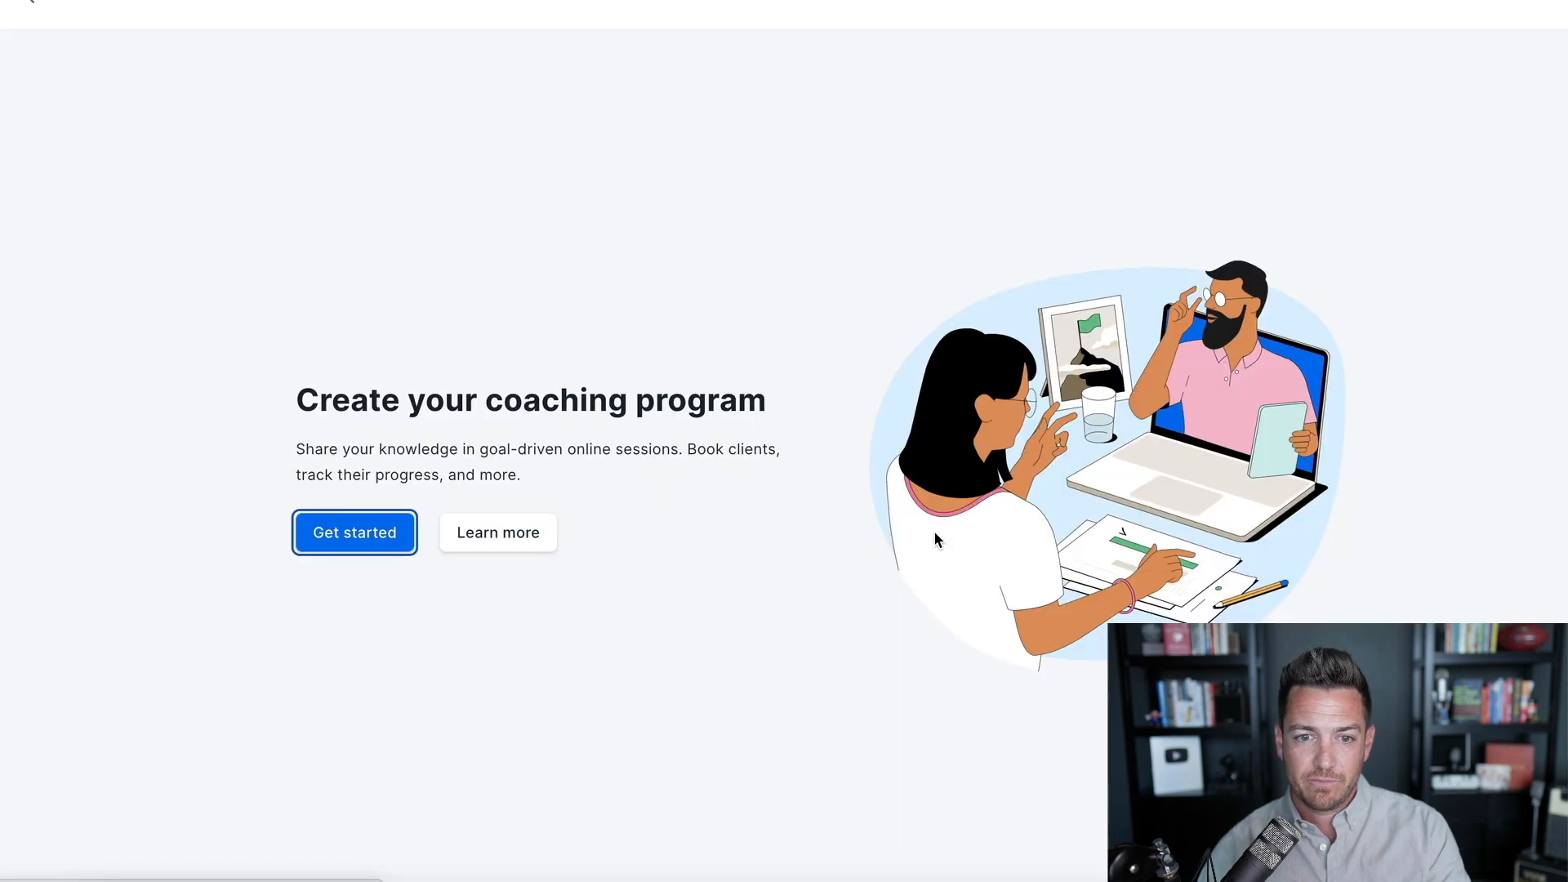
Open the Graham Coaching program and its enrolled test client's record.
left_click(354, 532)
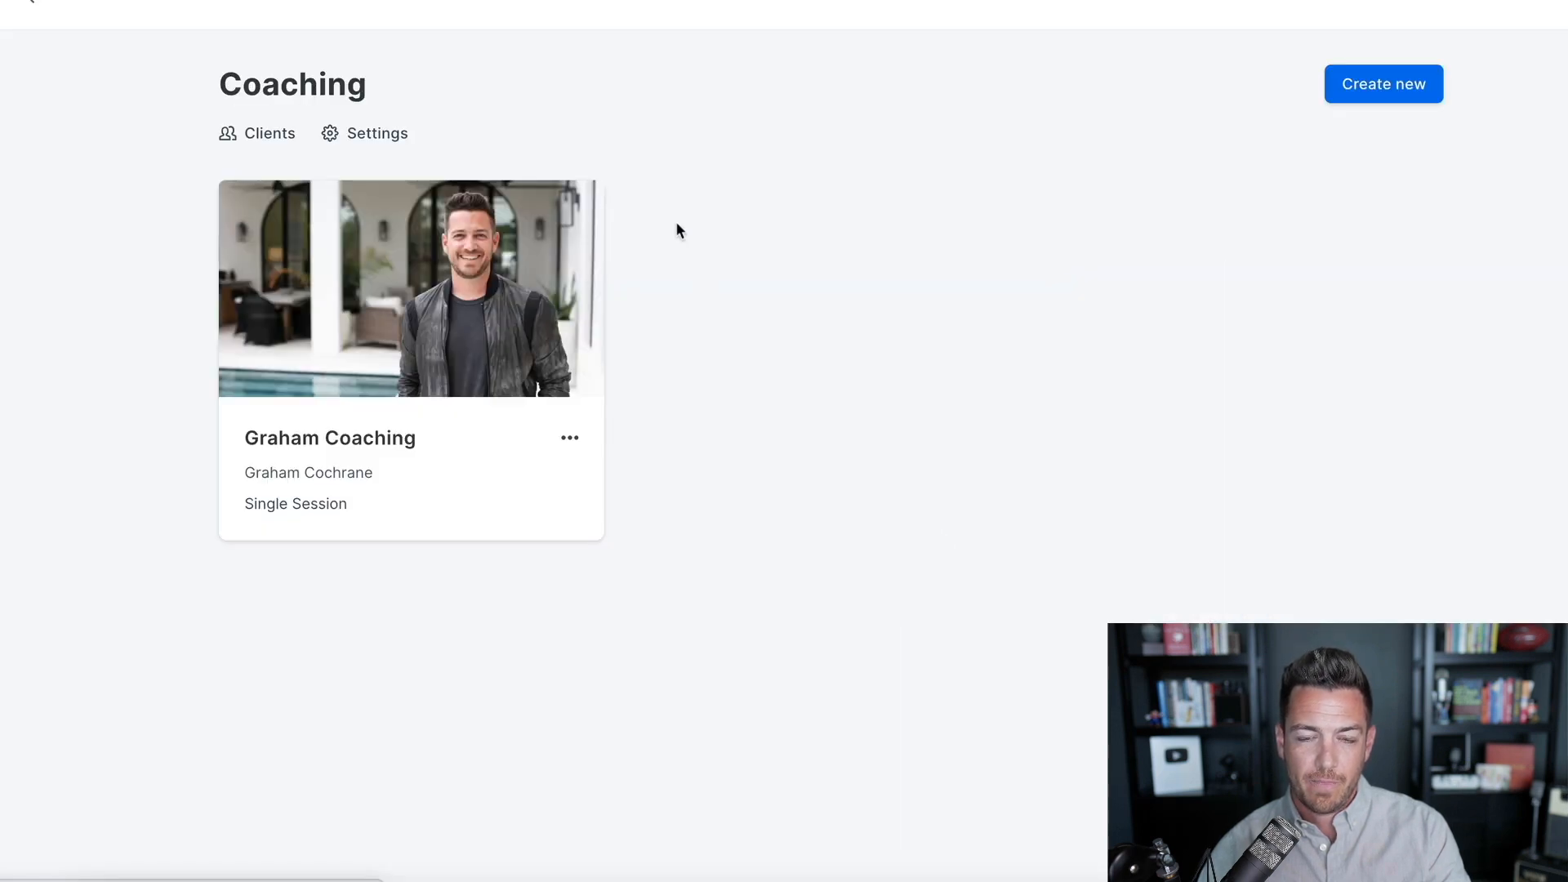
mouse_move(333, 308)
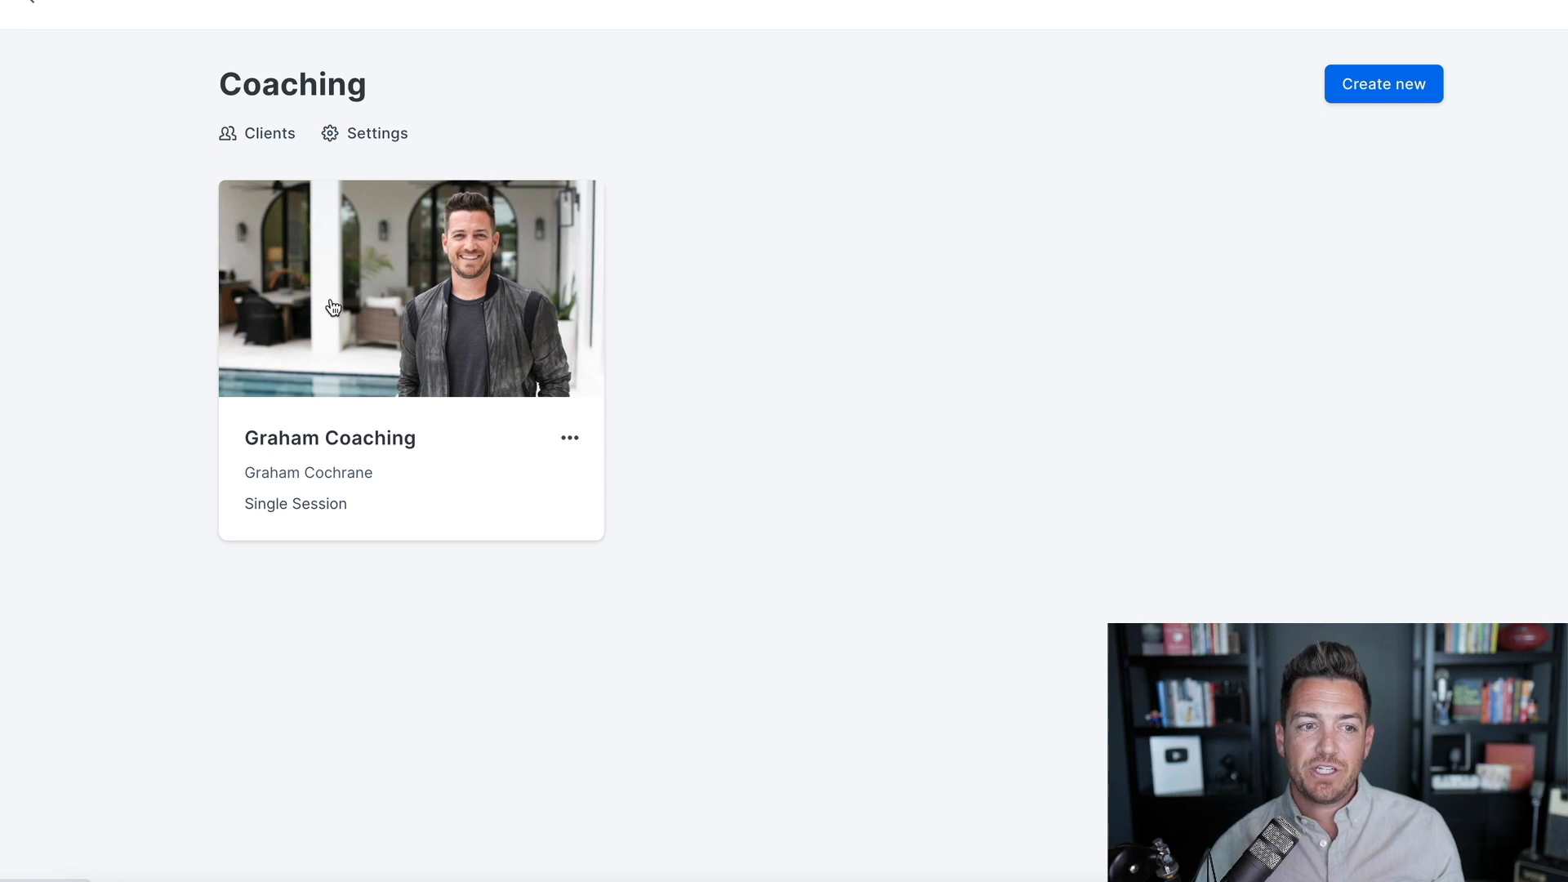
mouse_move(358, 305)
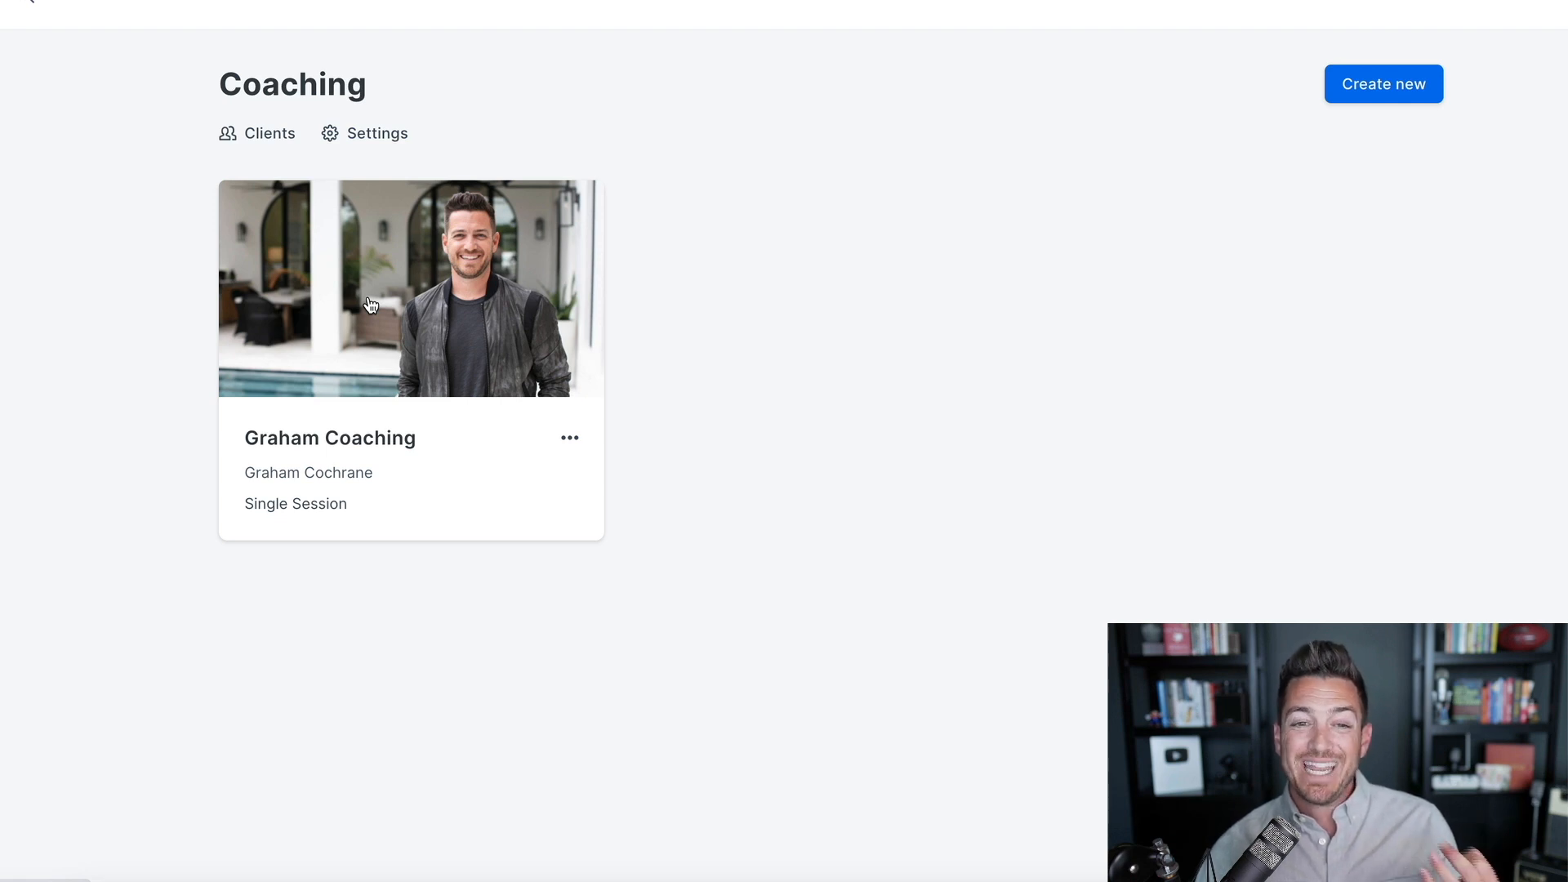
mouse_move(387, 314)
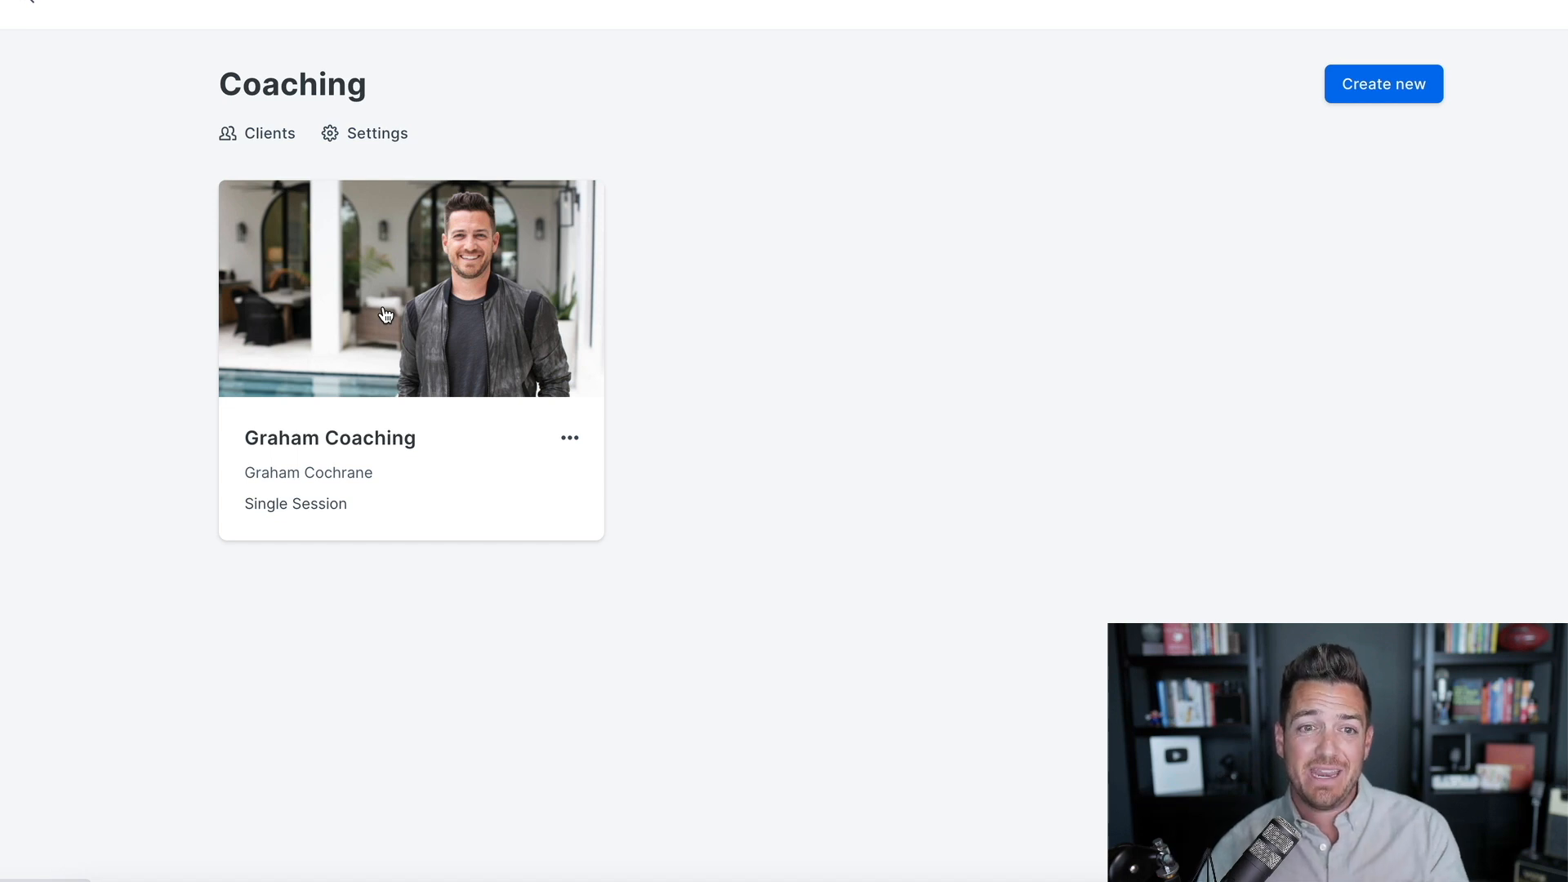
left_click(393, 294)
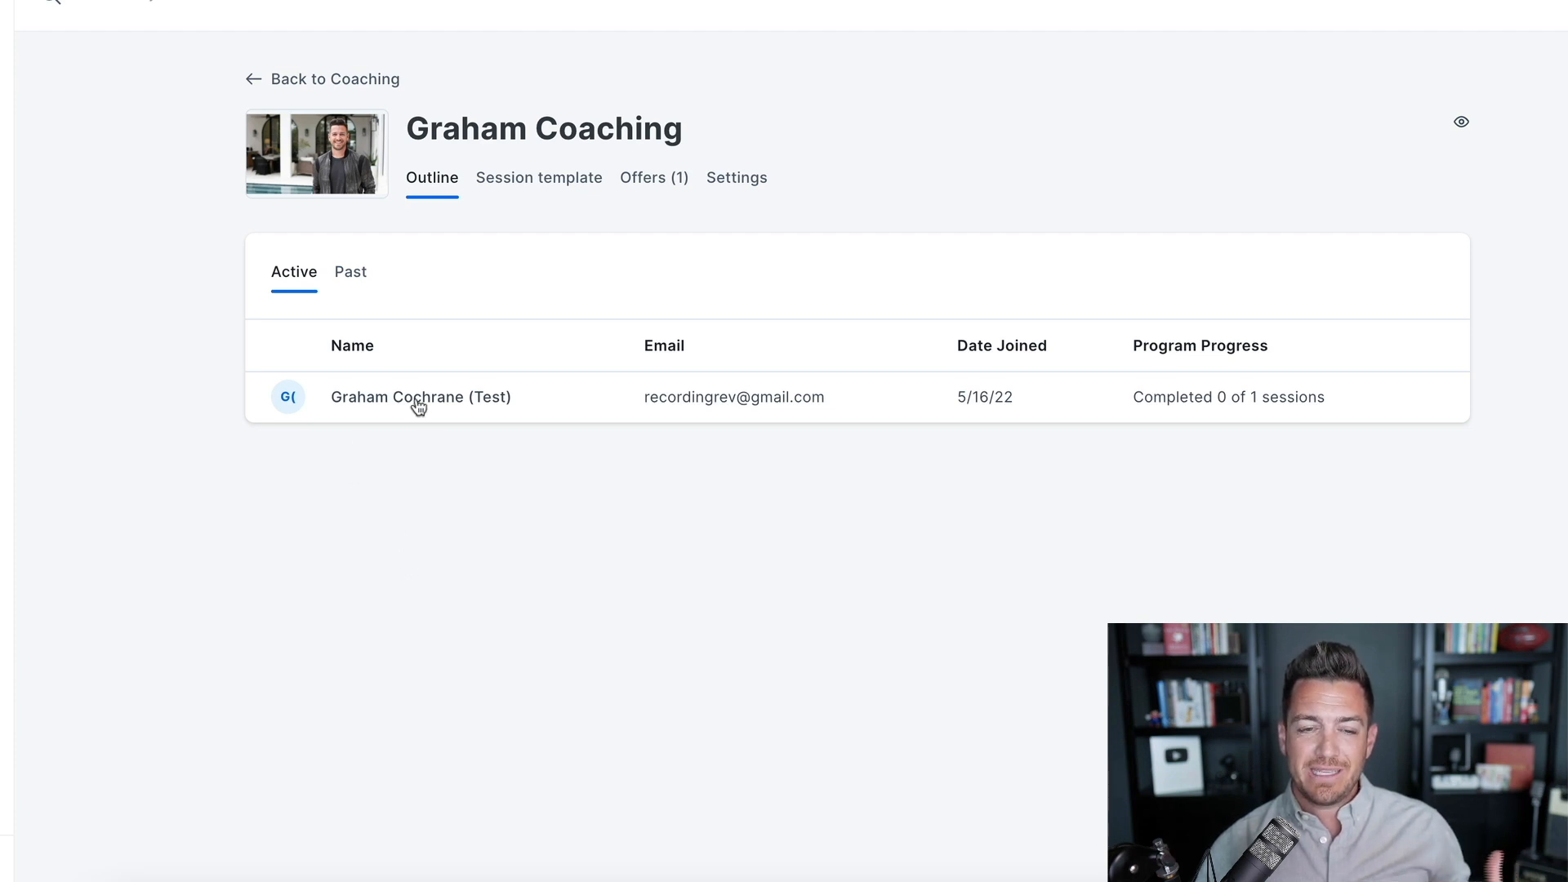
mouse_move(417, 400)
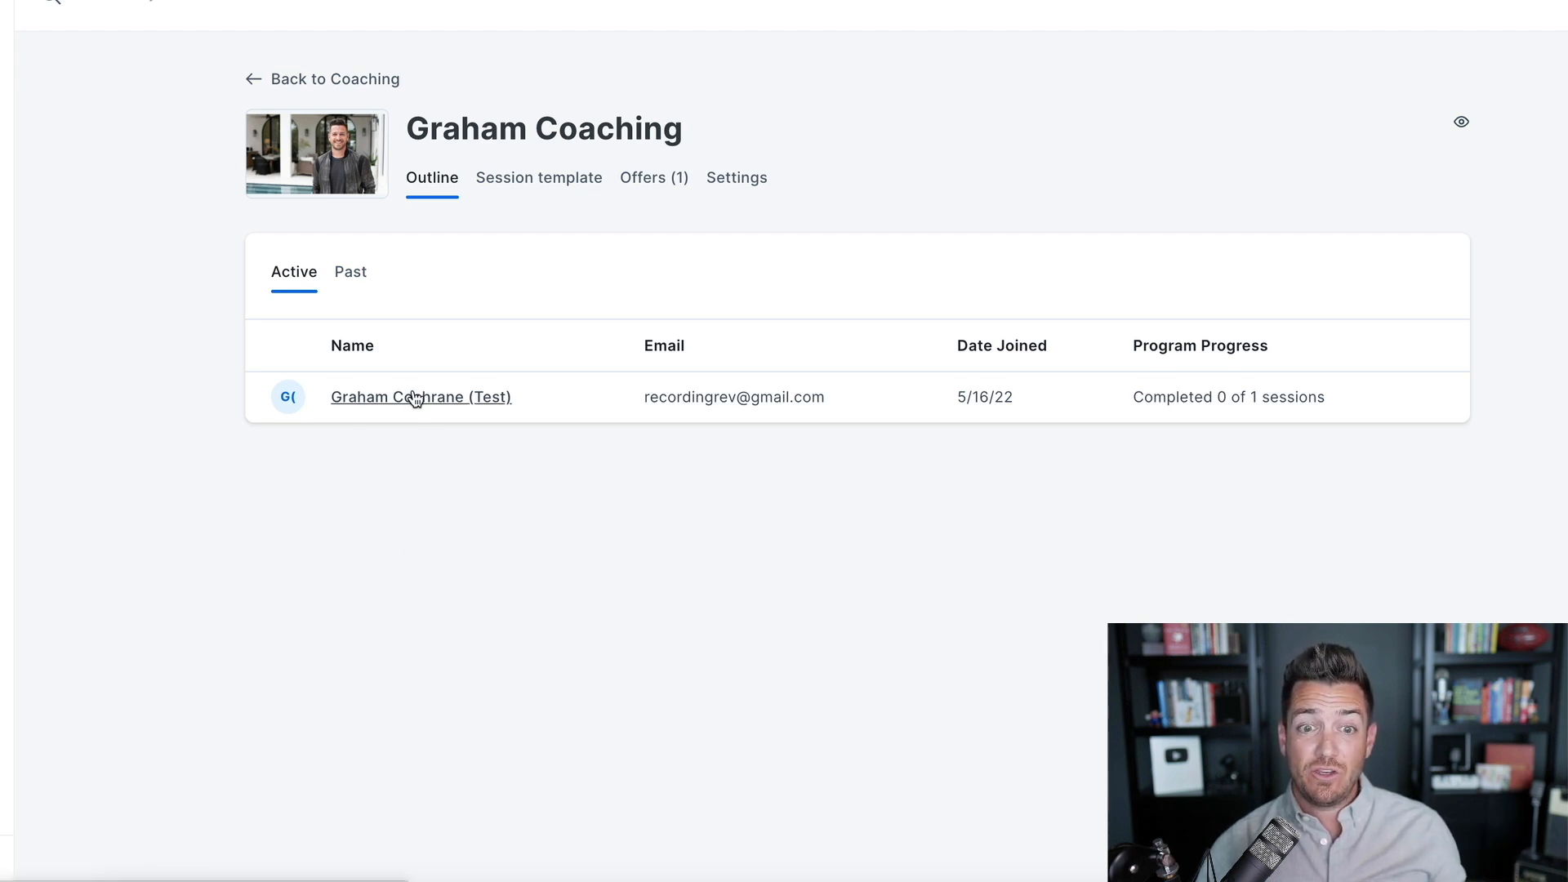
left_click(420, 397)
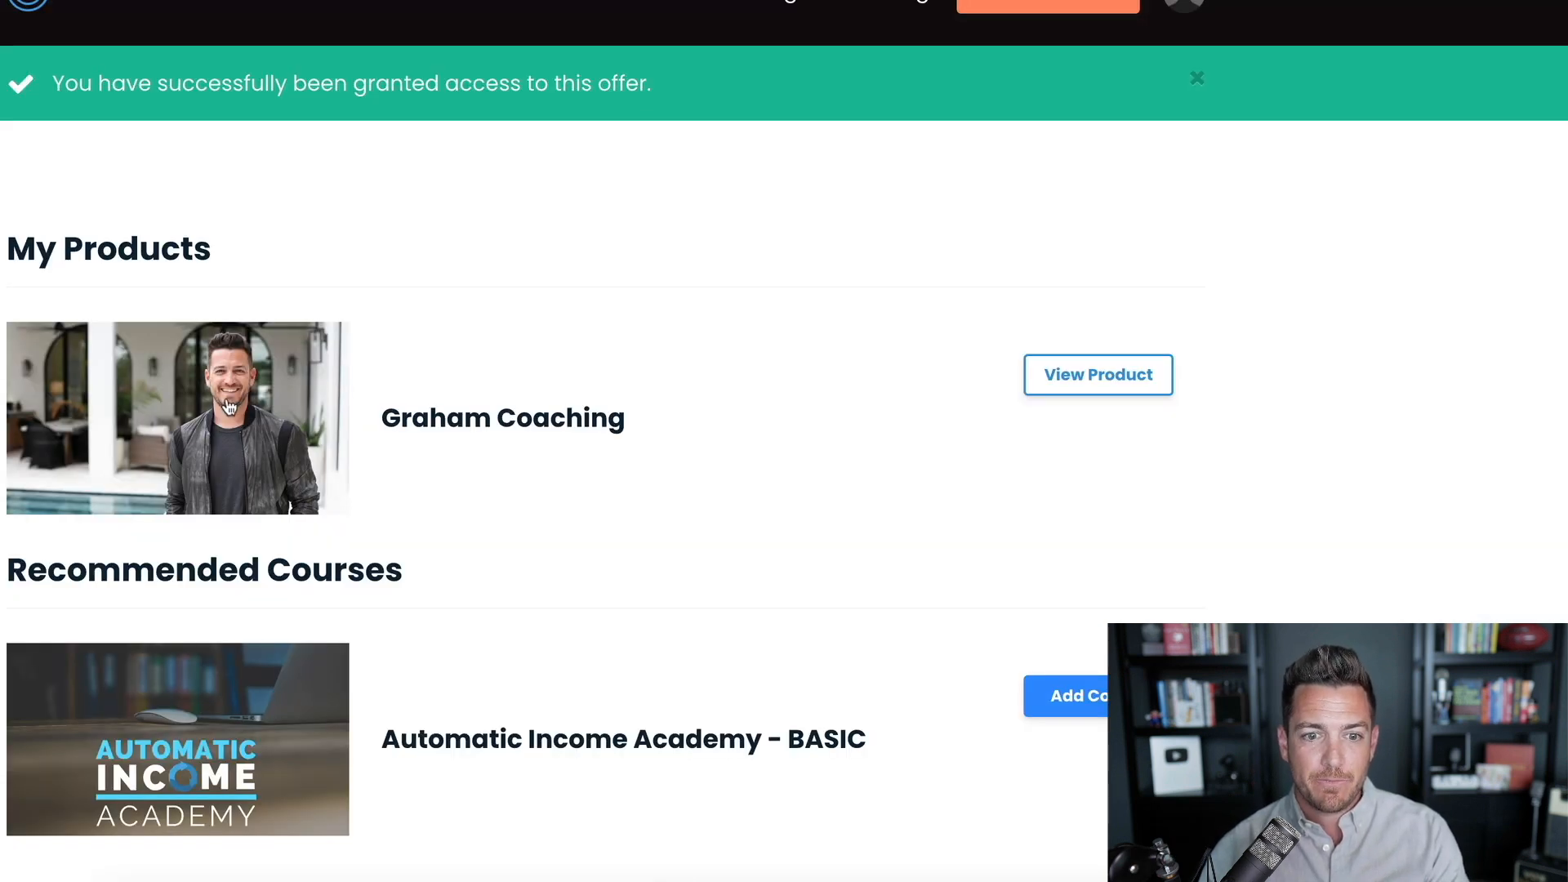
View the Graham Coaching session page and Go Live to reach the camera check.
left_click(1063, 378)
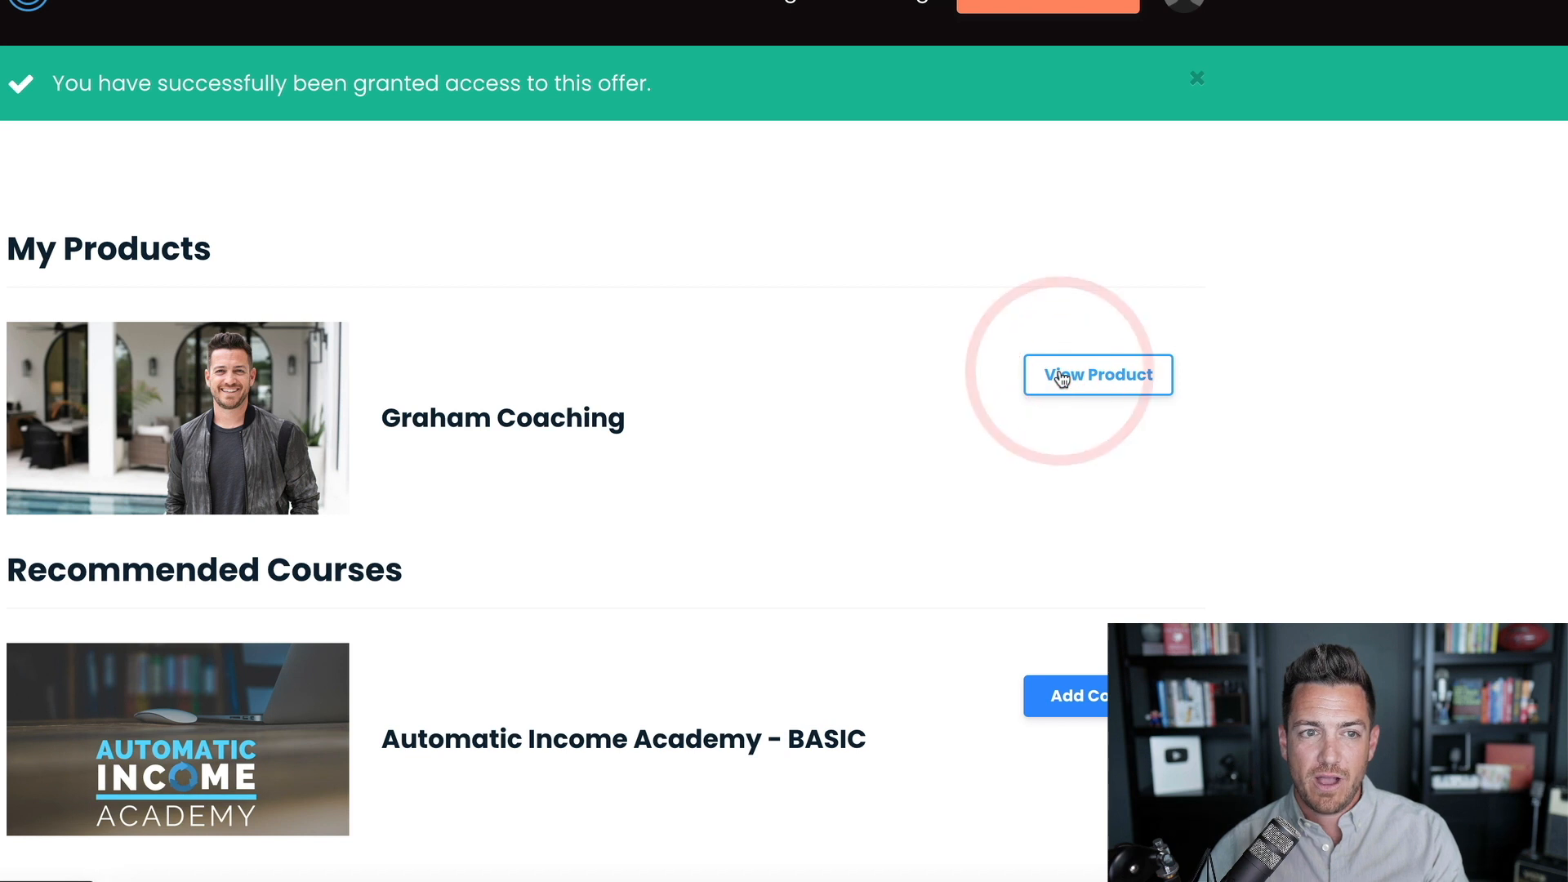
left_click(1097, 375)
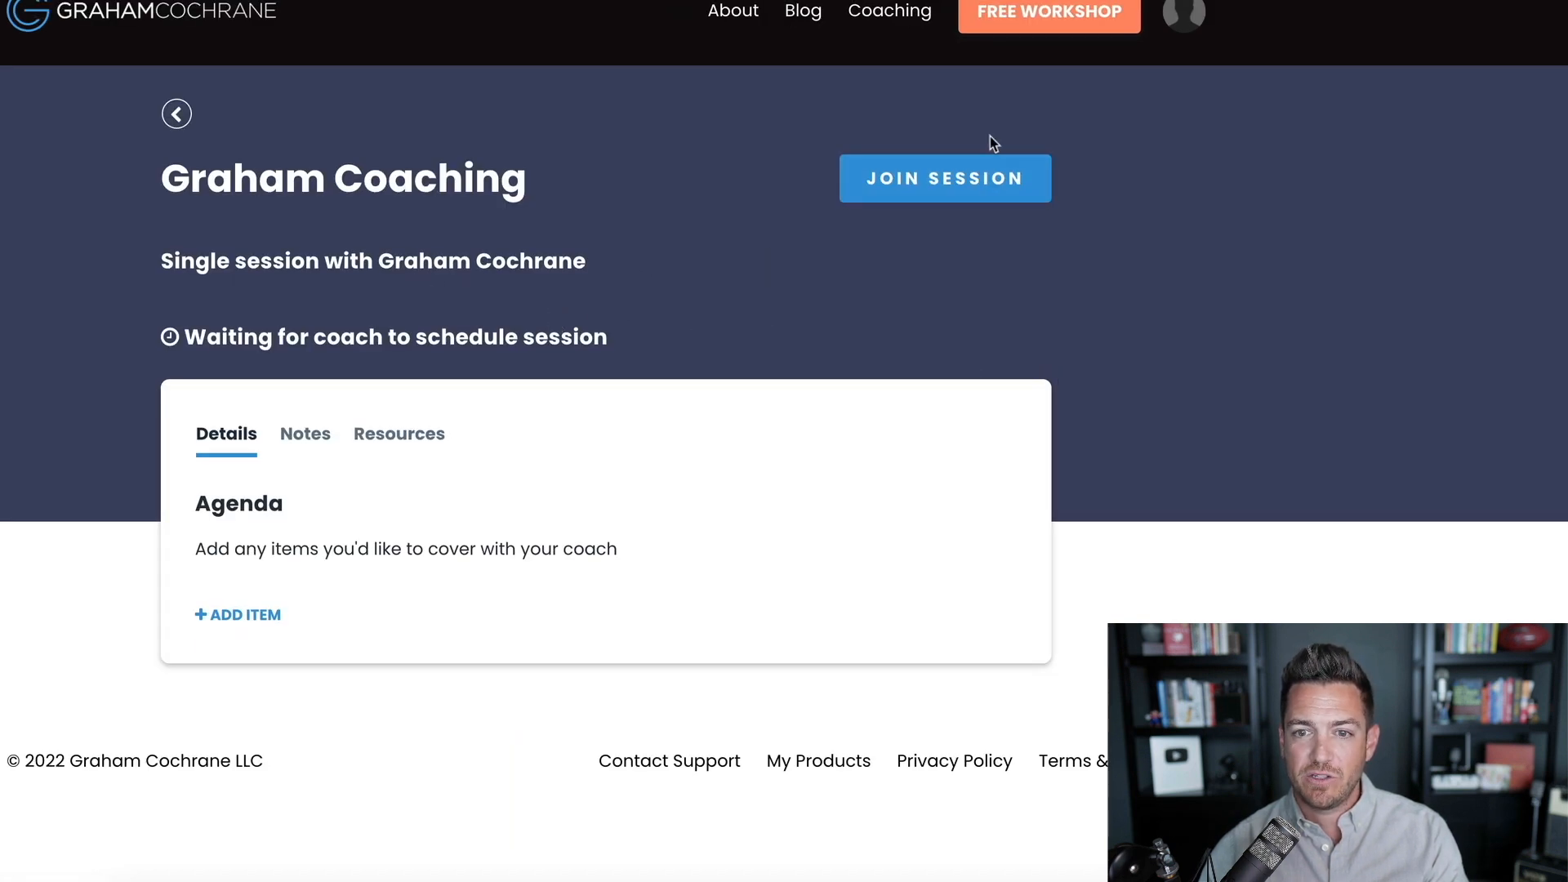
mouse_move(941, 189)
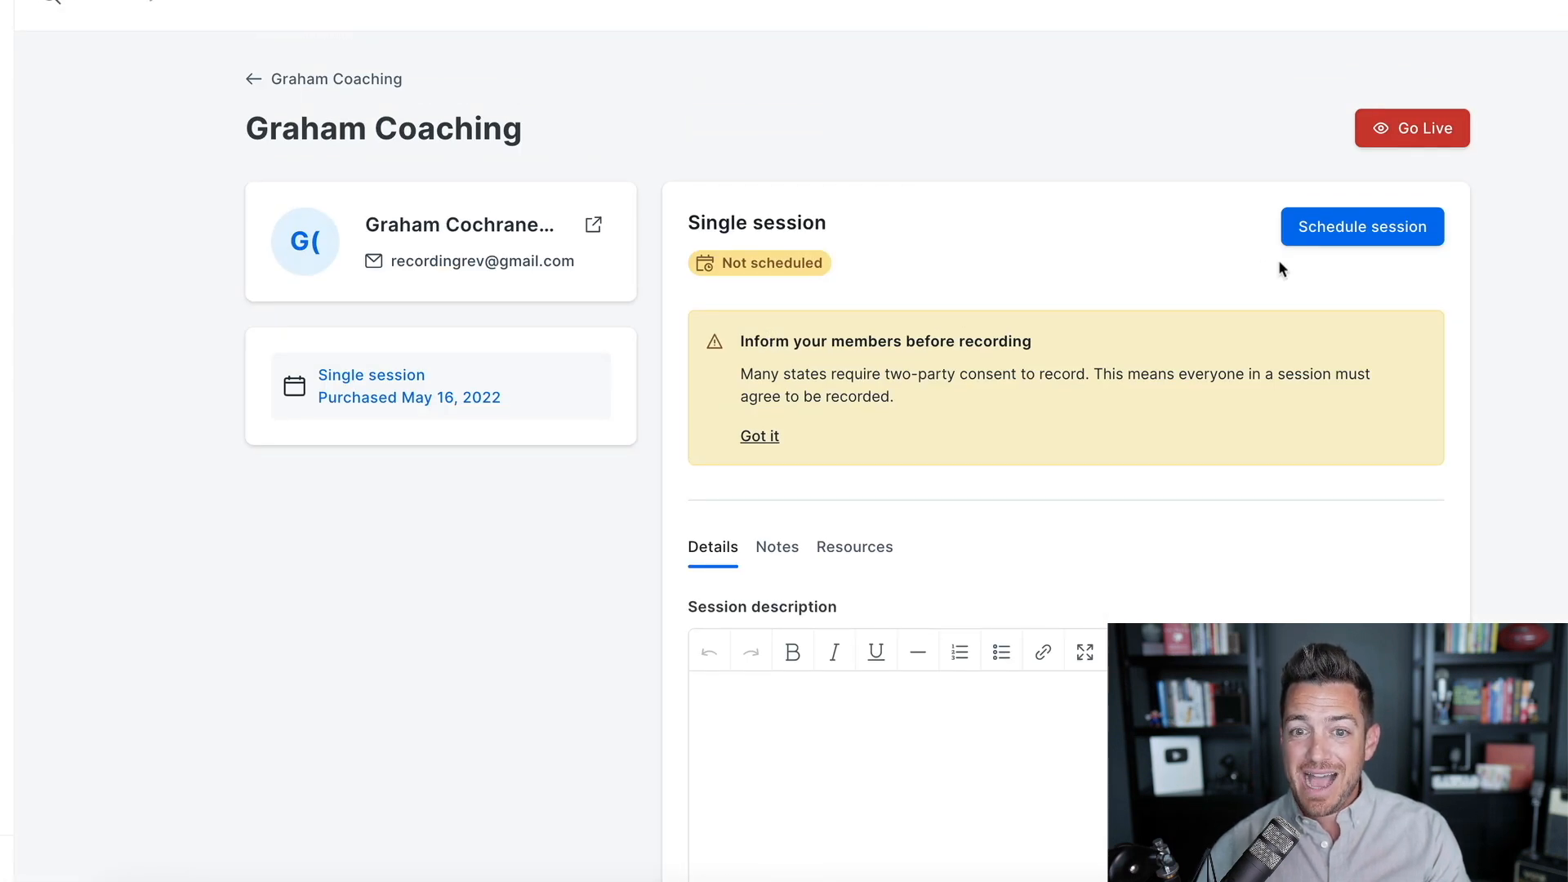
left_click(1412, 128)
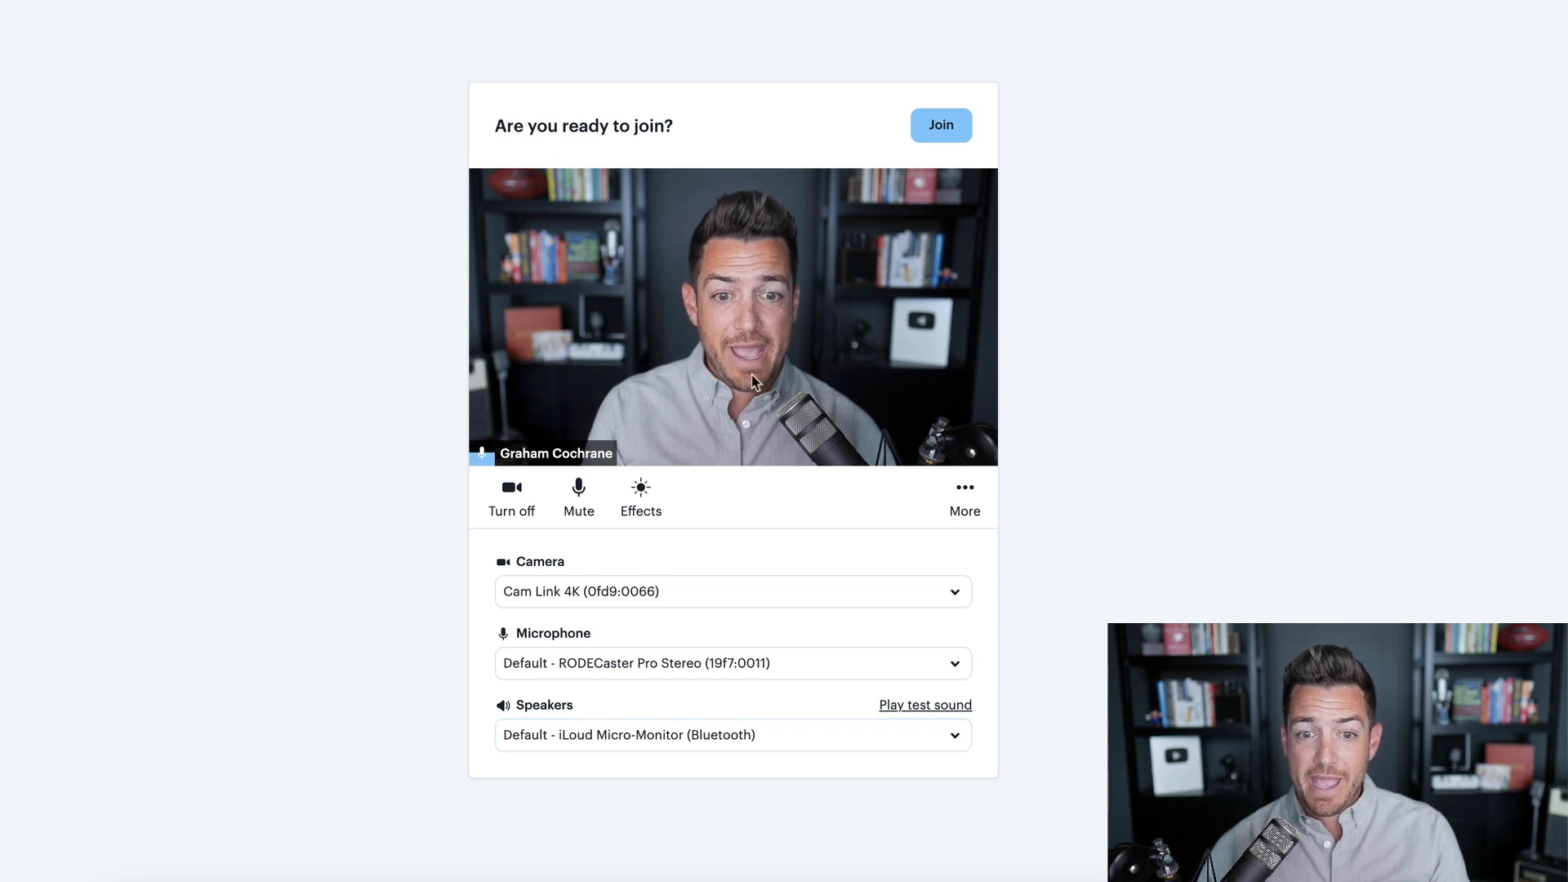
left_click(642, 497)
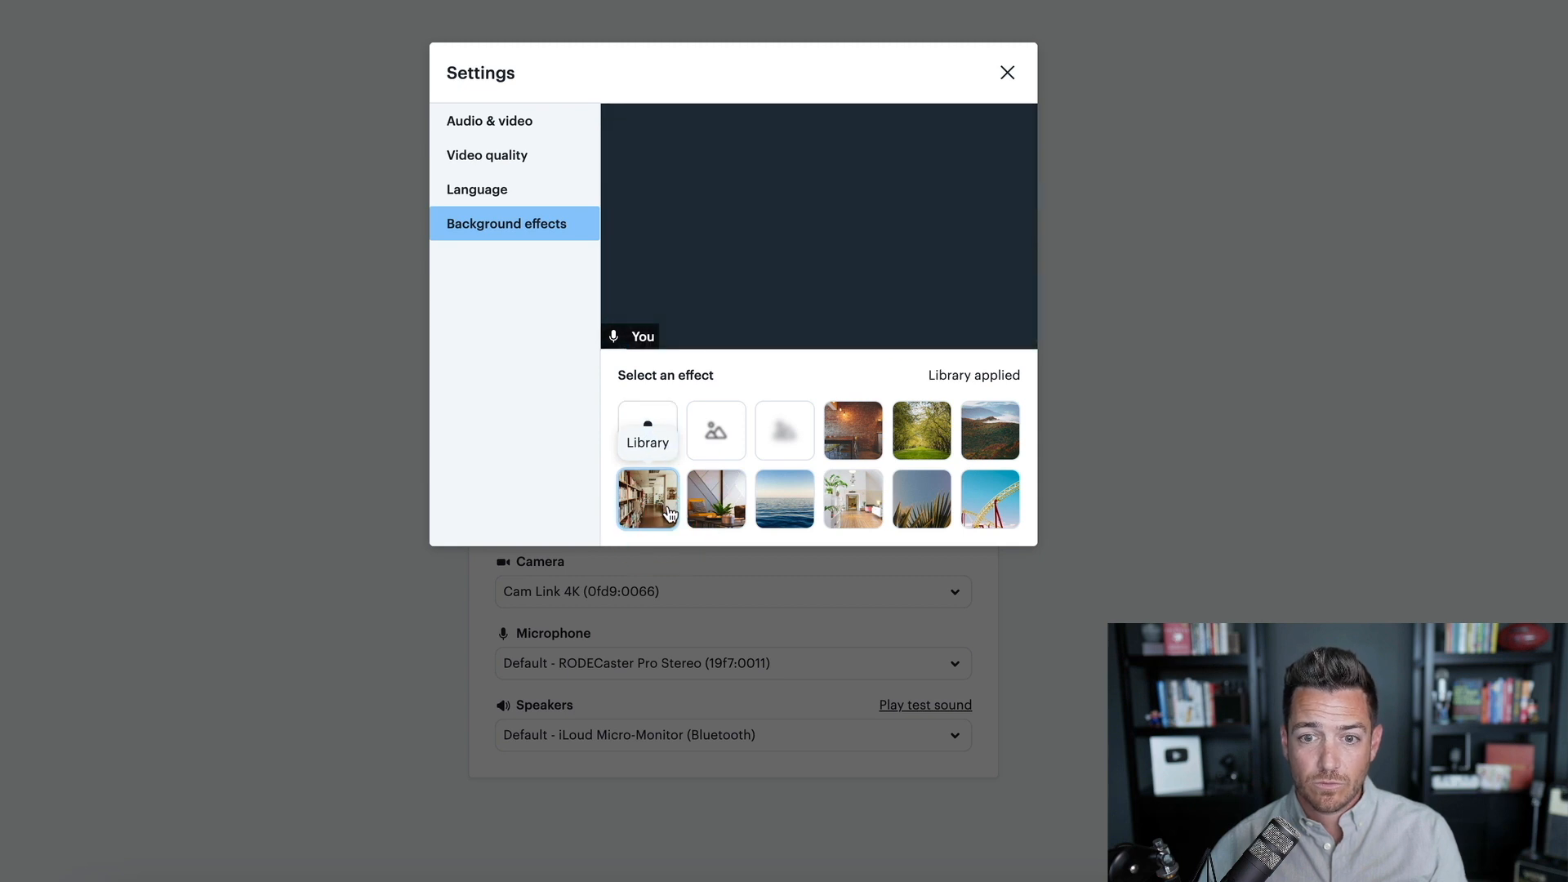
left_click(647, 499)
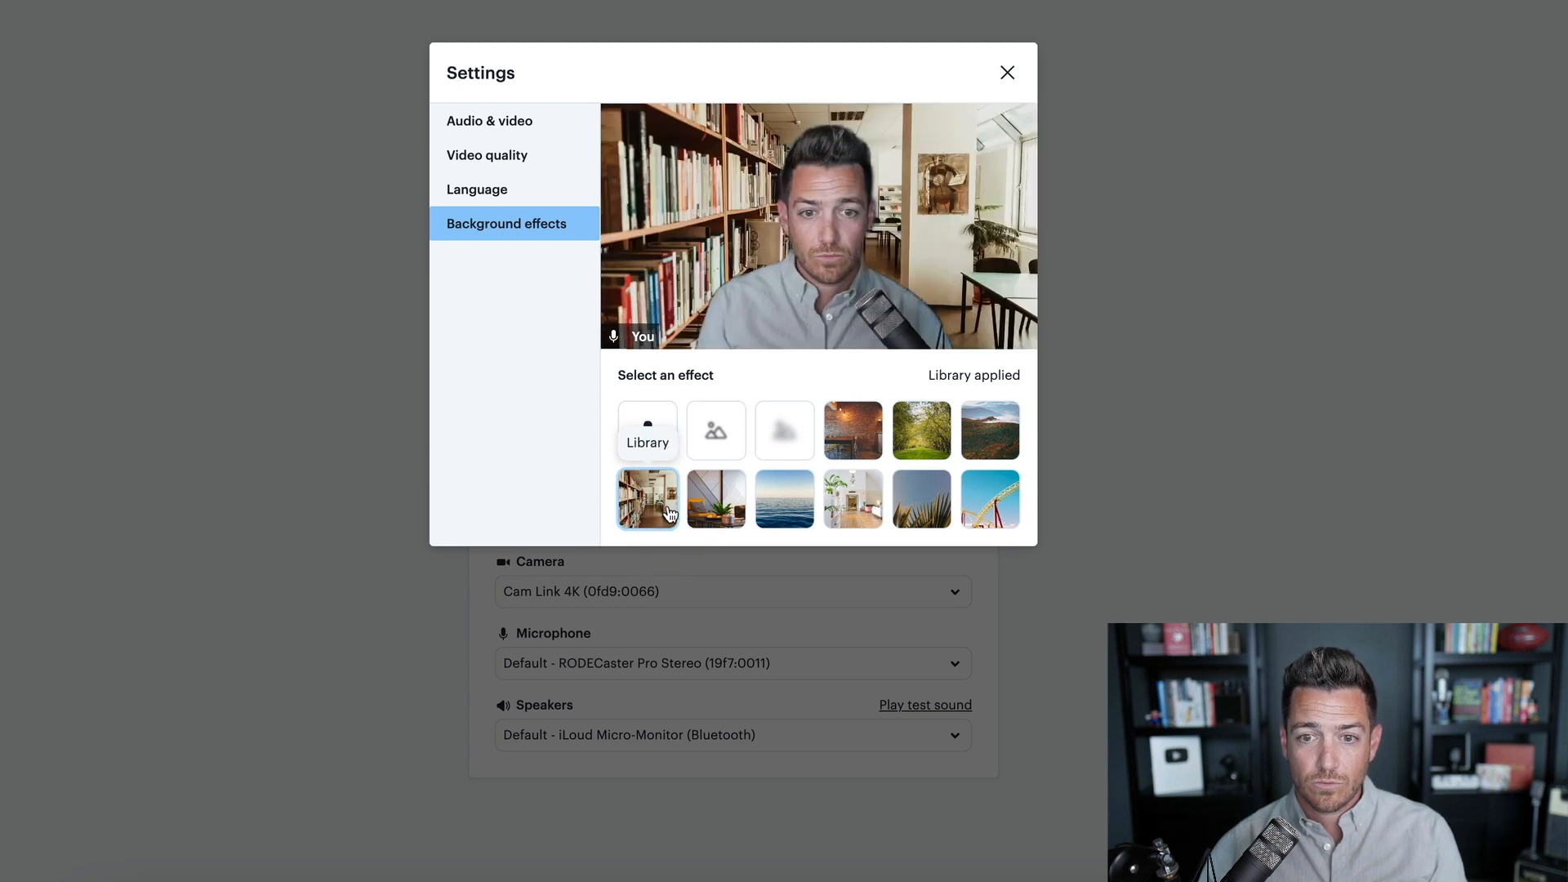
left_click(716, 499)
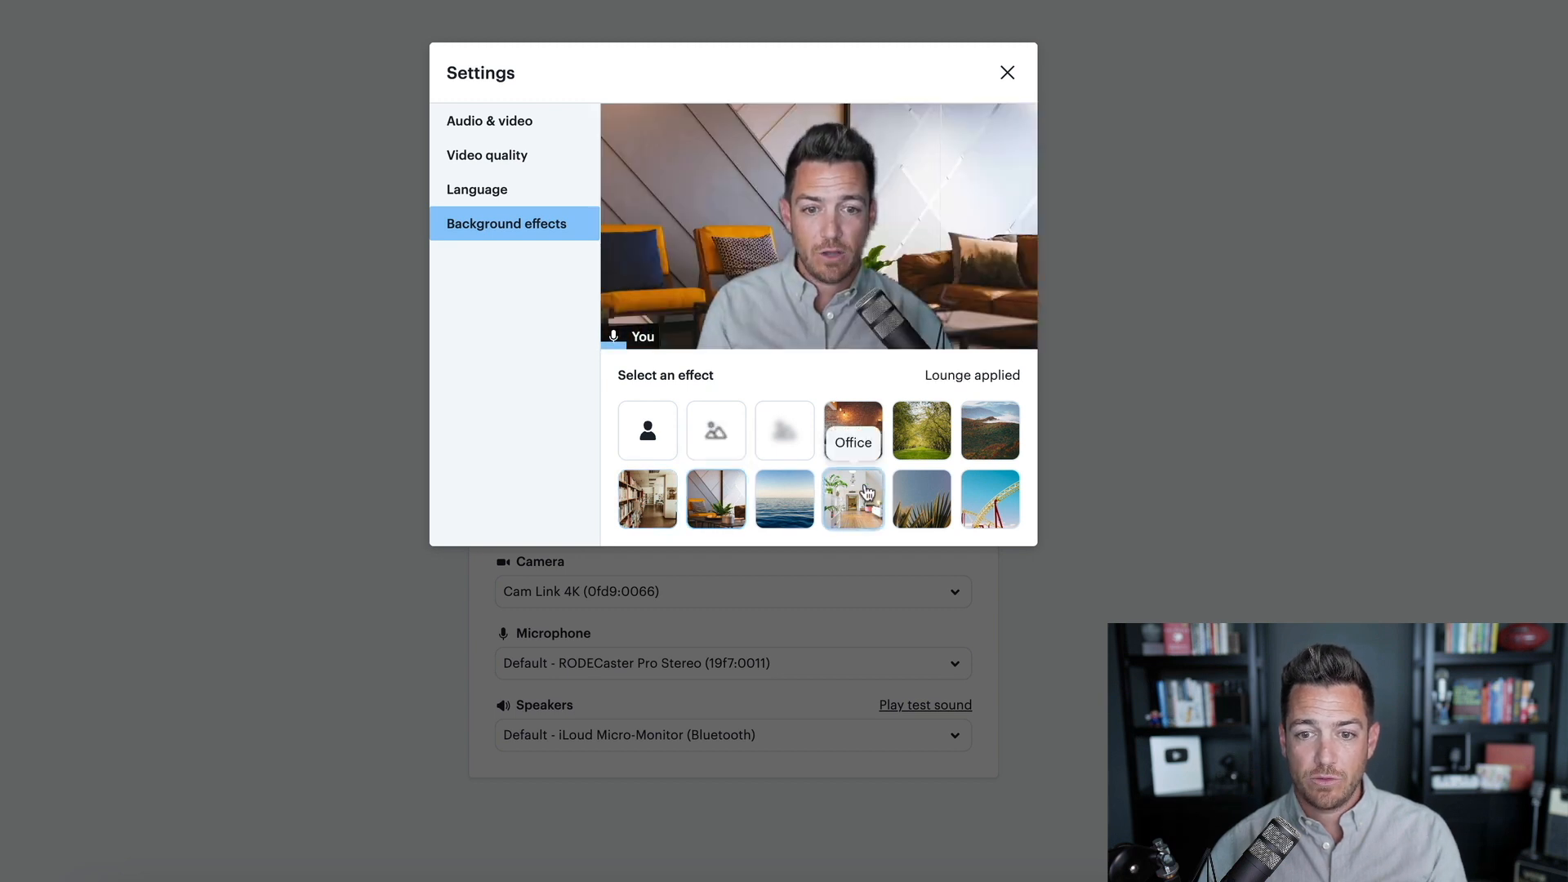
left_click(853, 430)
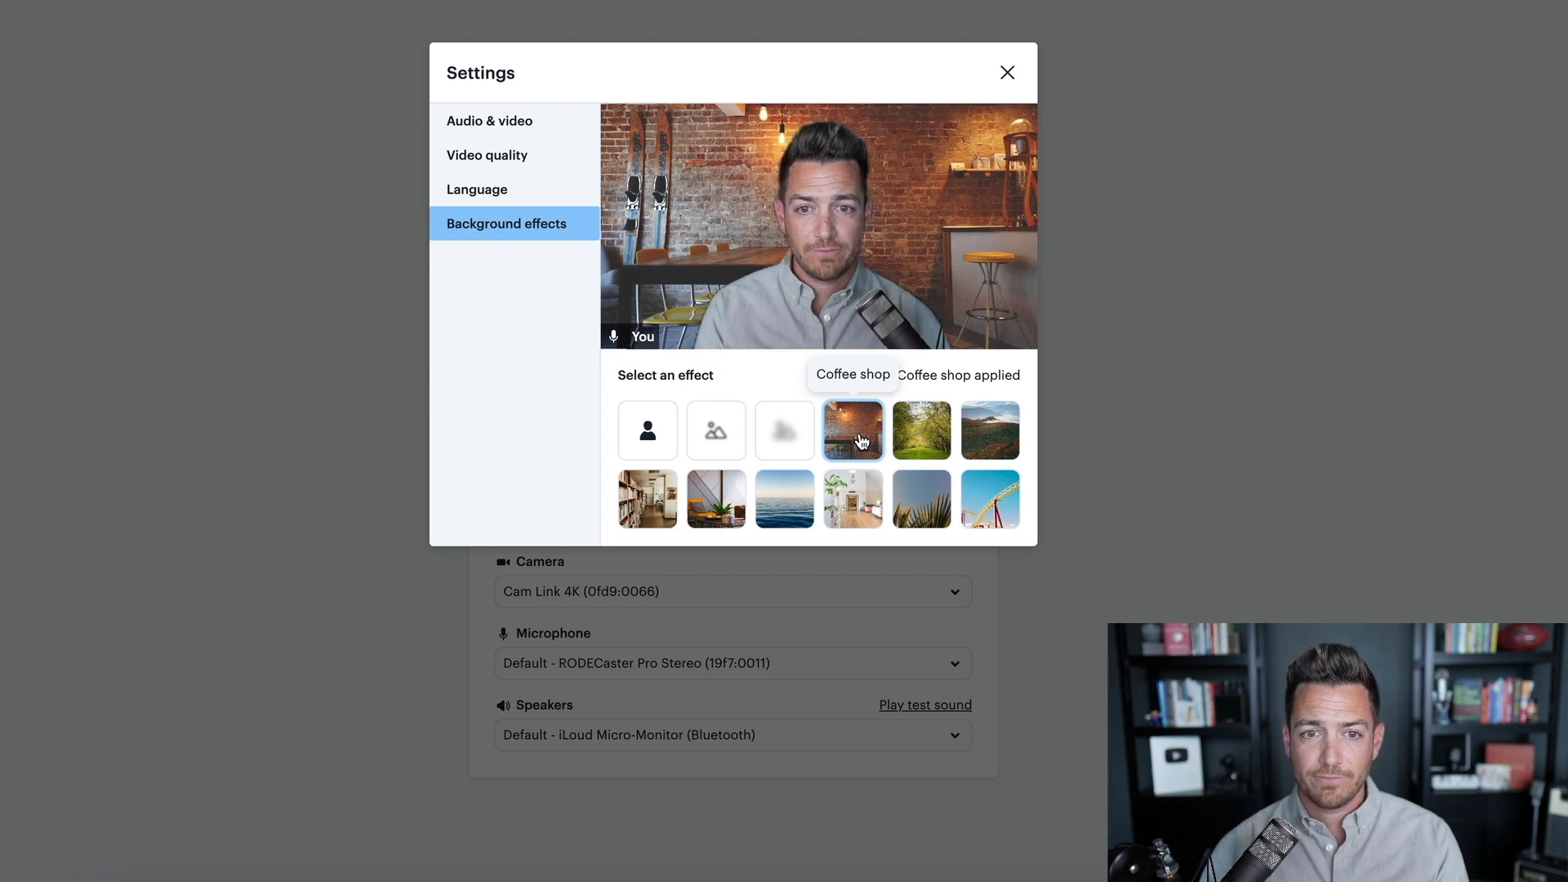
mouse_move(784, 430)
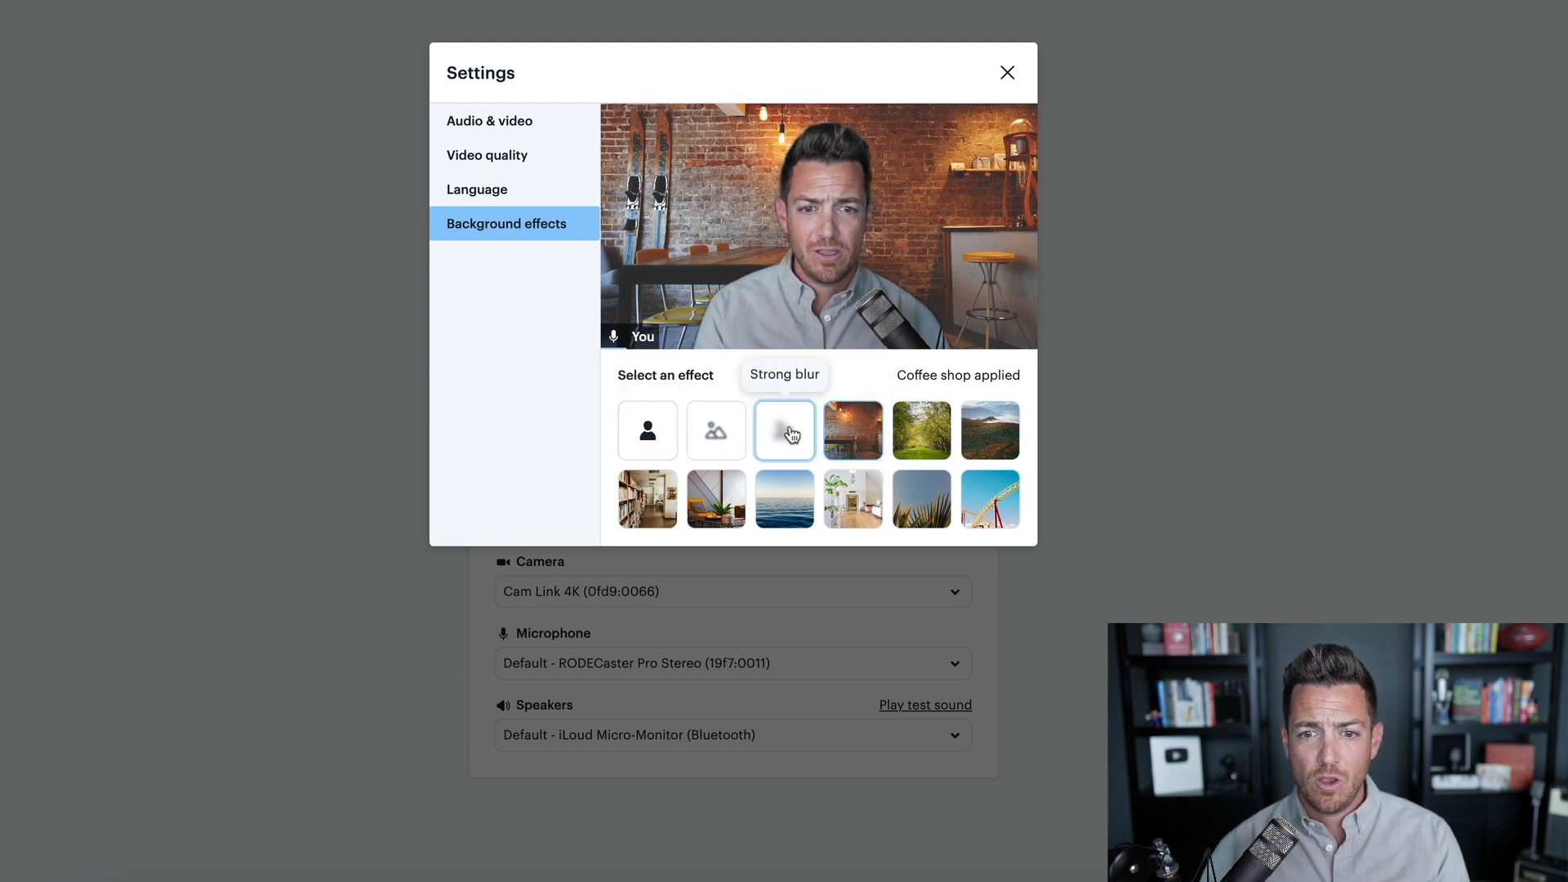
left_click(784, 431)
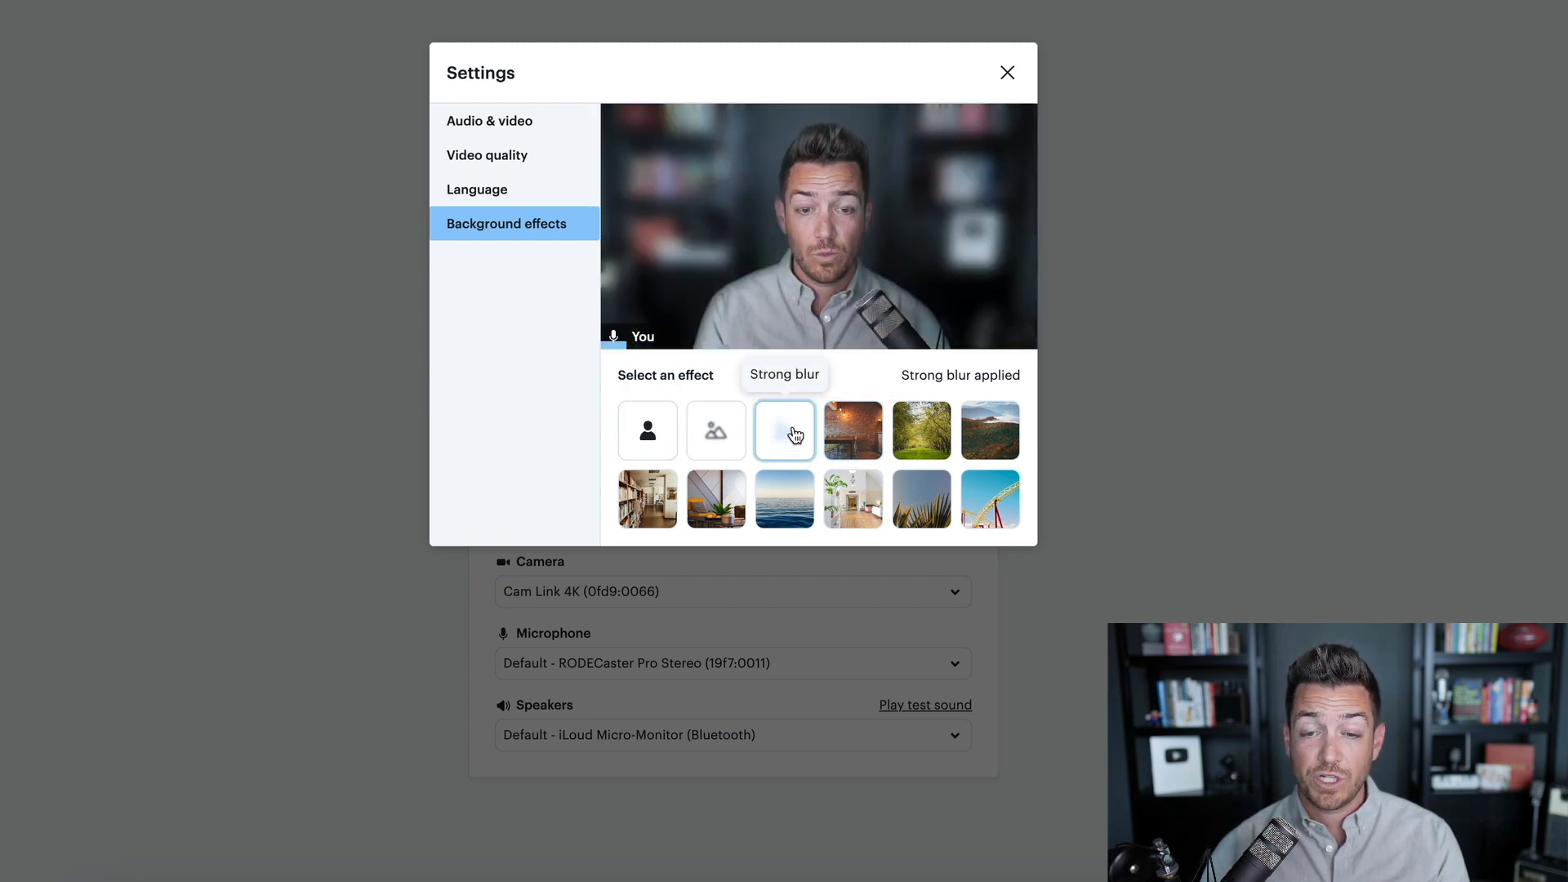
left_click(715, 430)
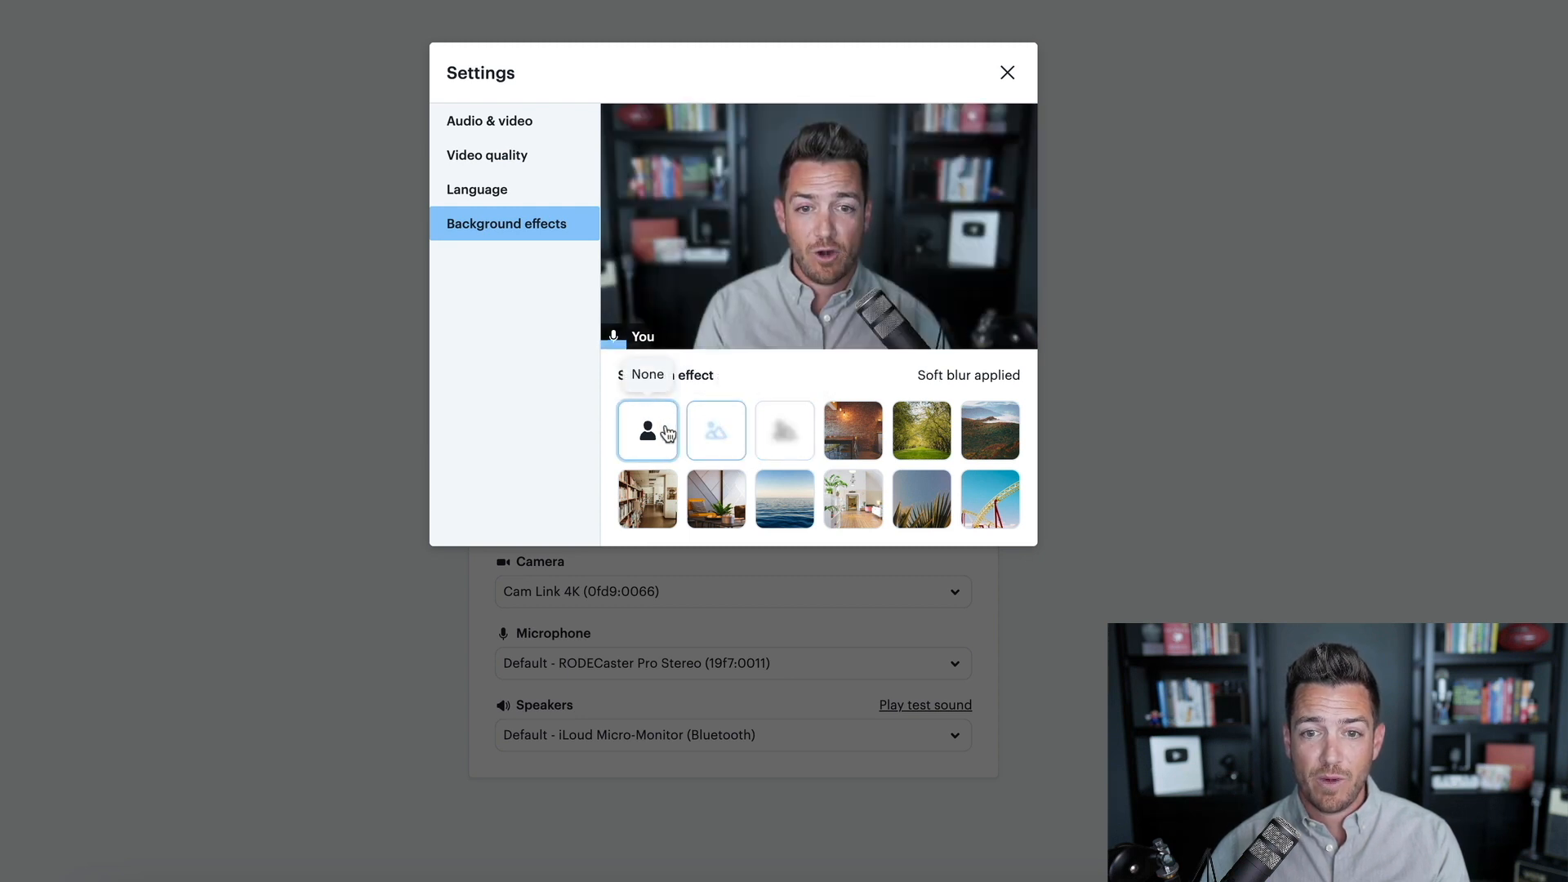
left_click(647, 431)
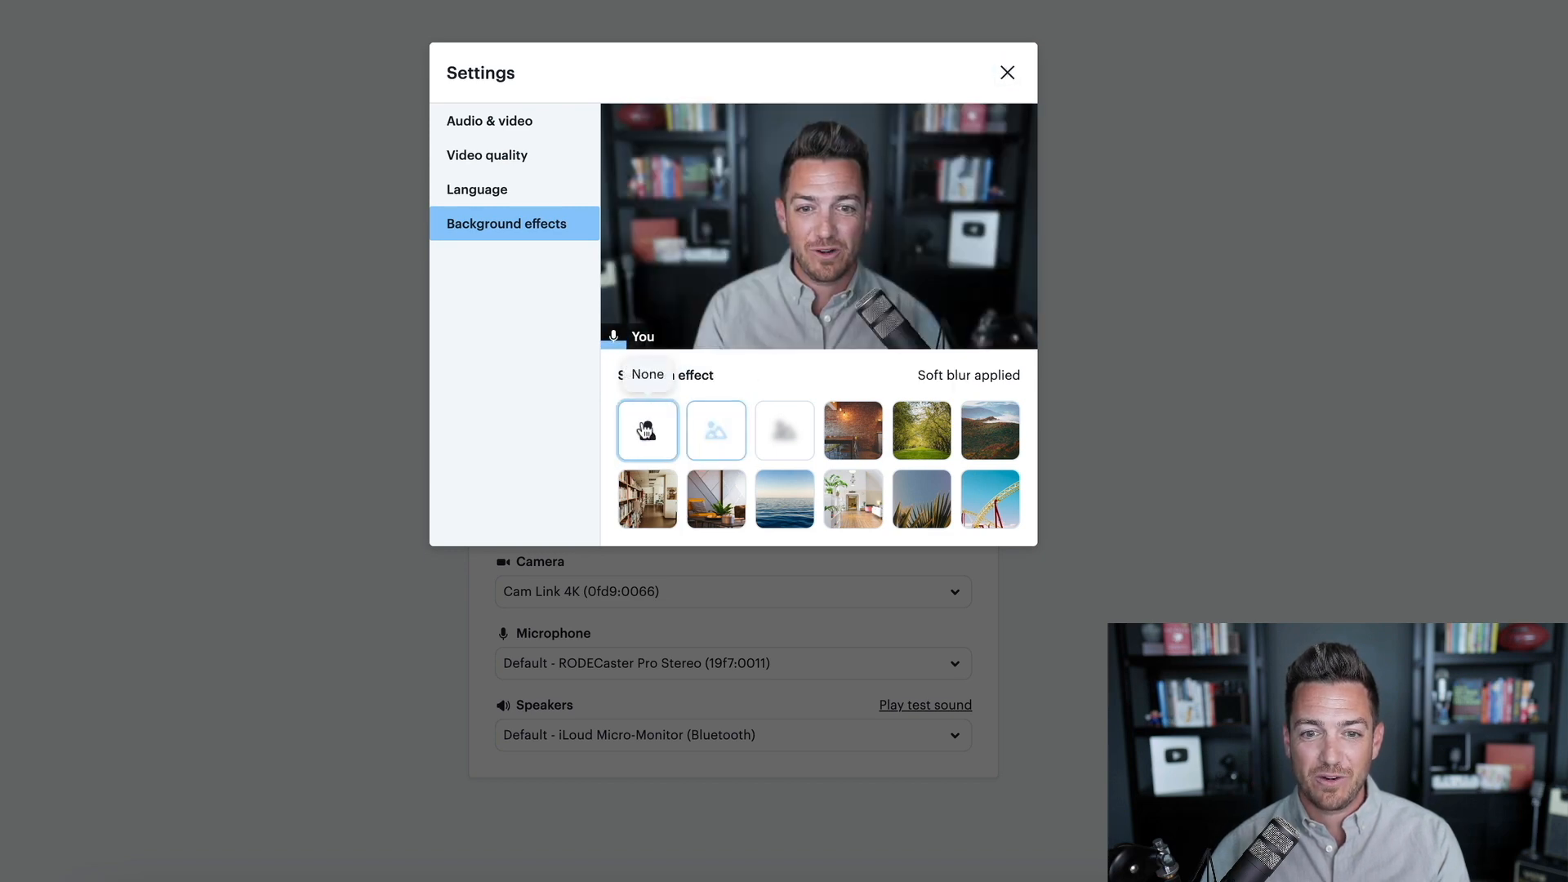
left_click(1007, 72)
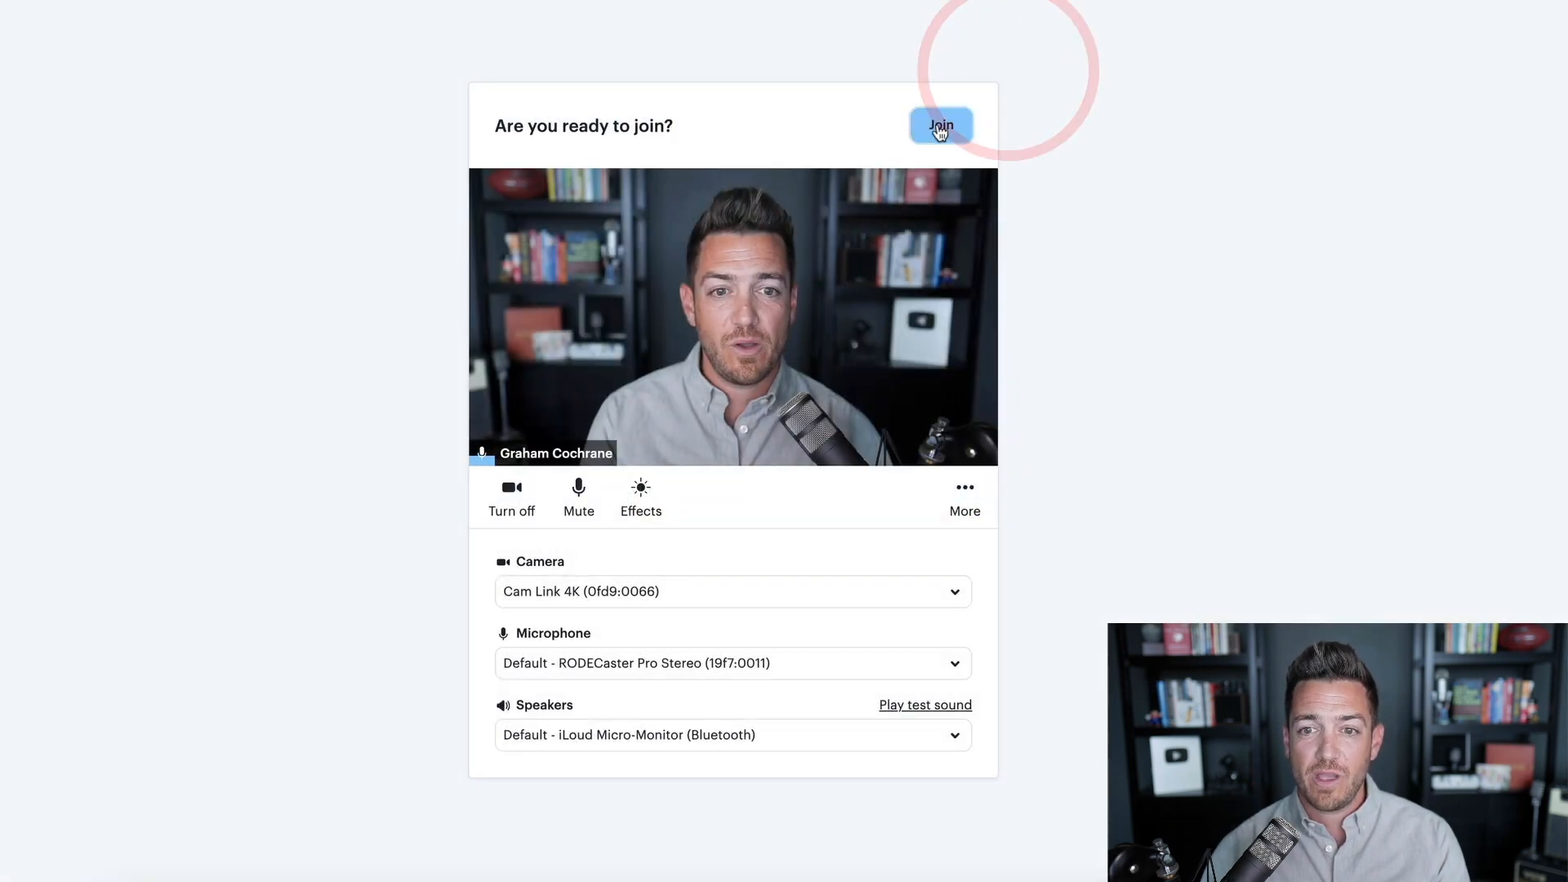
left_click(940, 125)
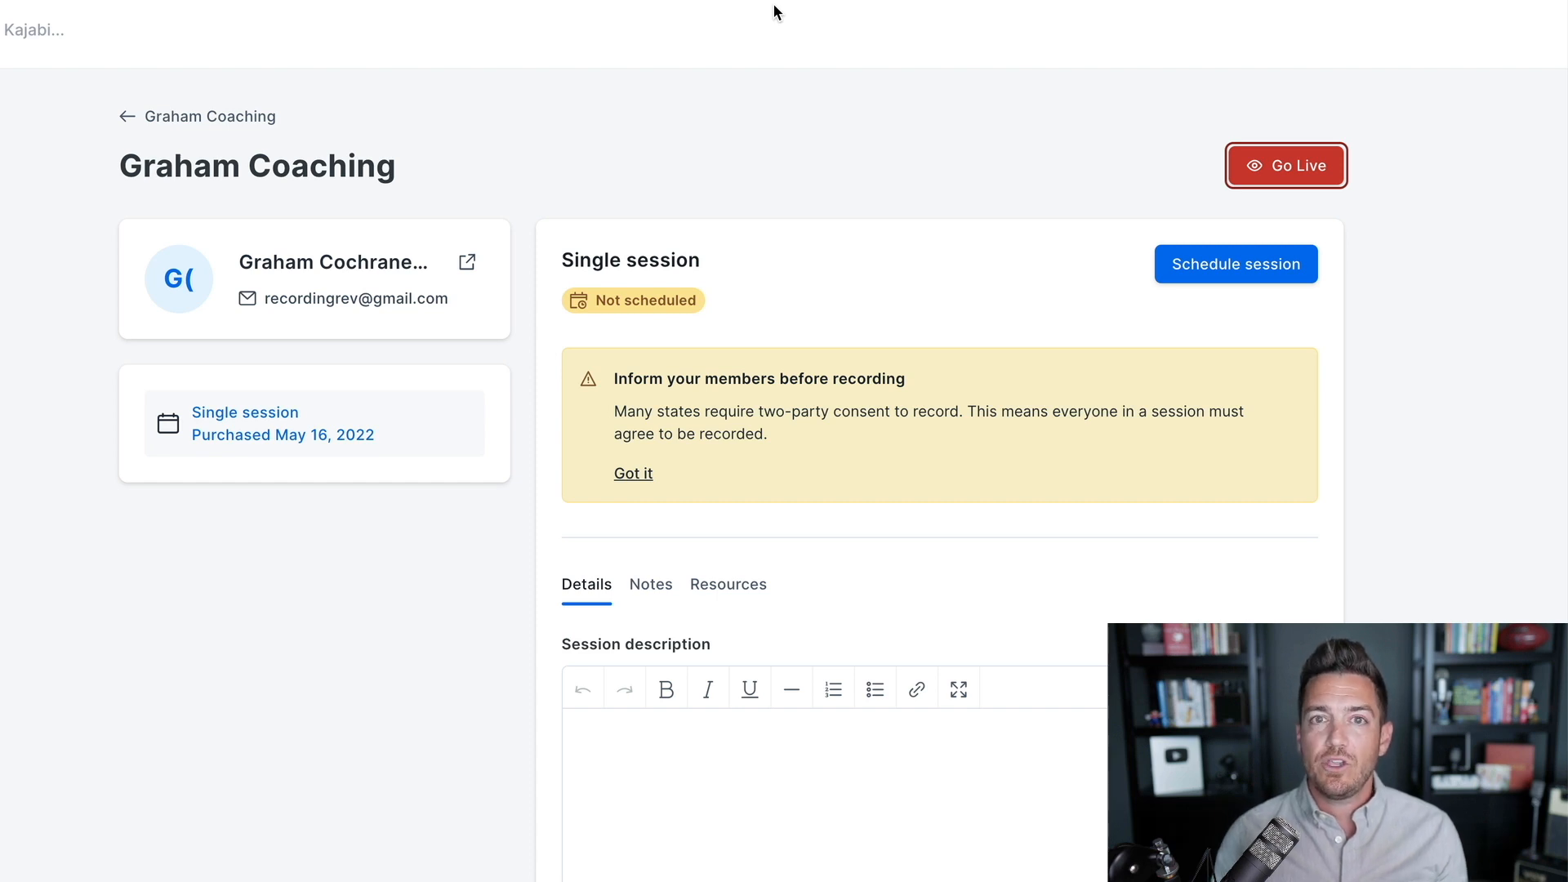
mouse_move(588, 153)
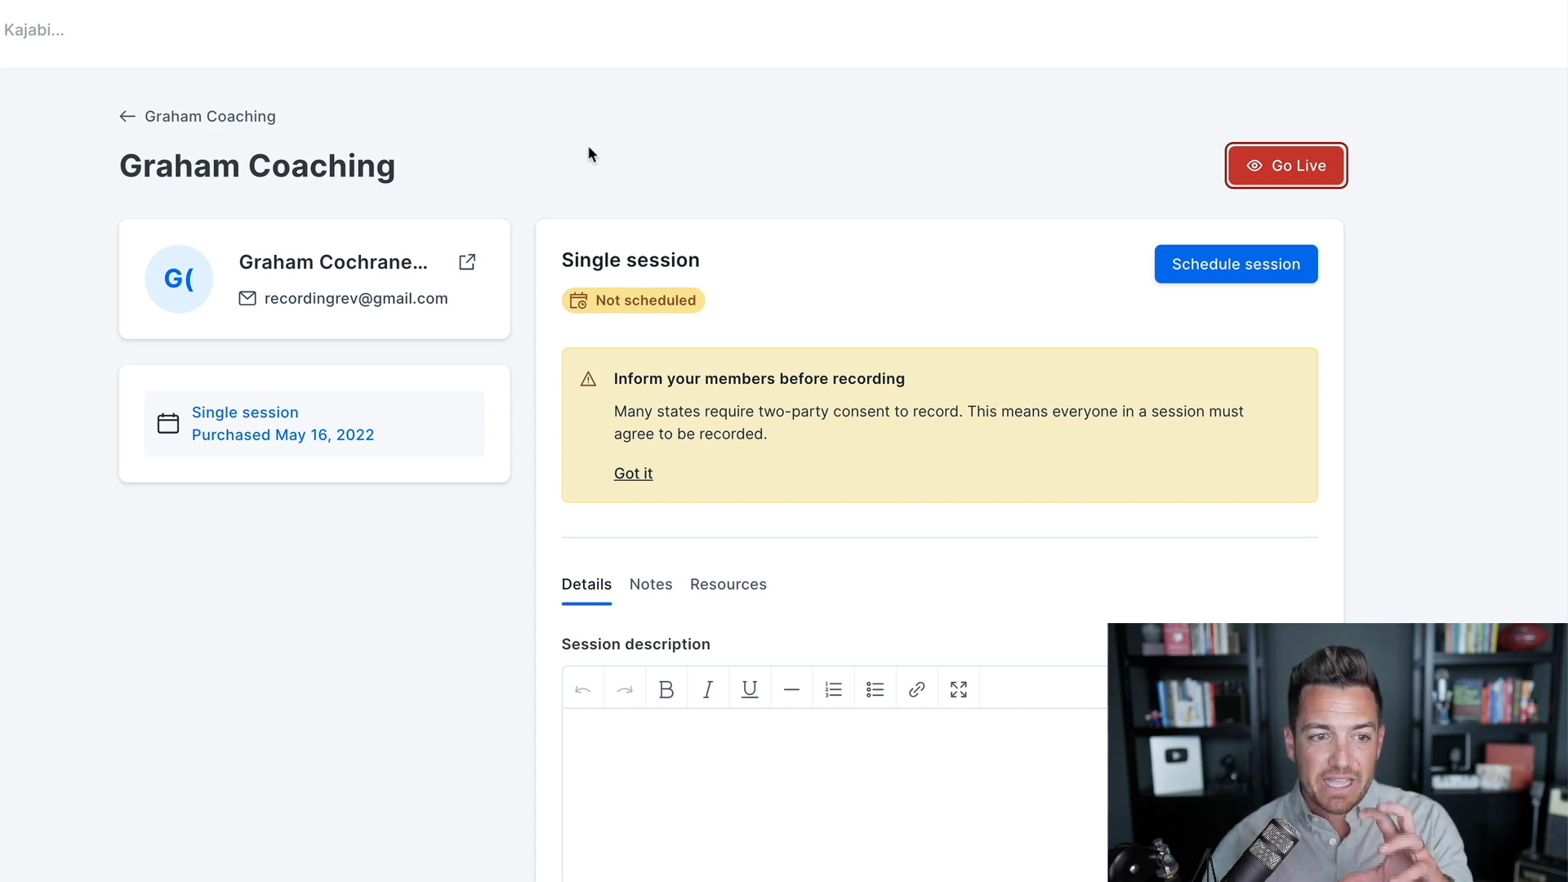
mouse_move(1238, 178)
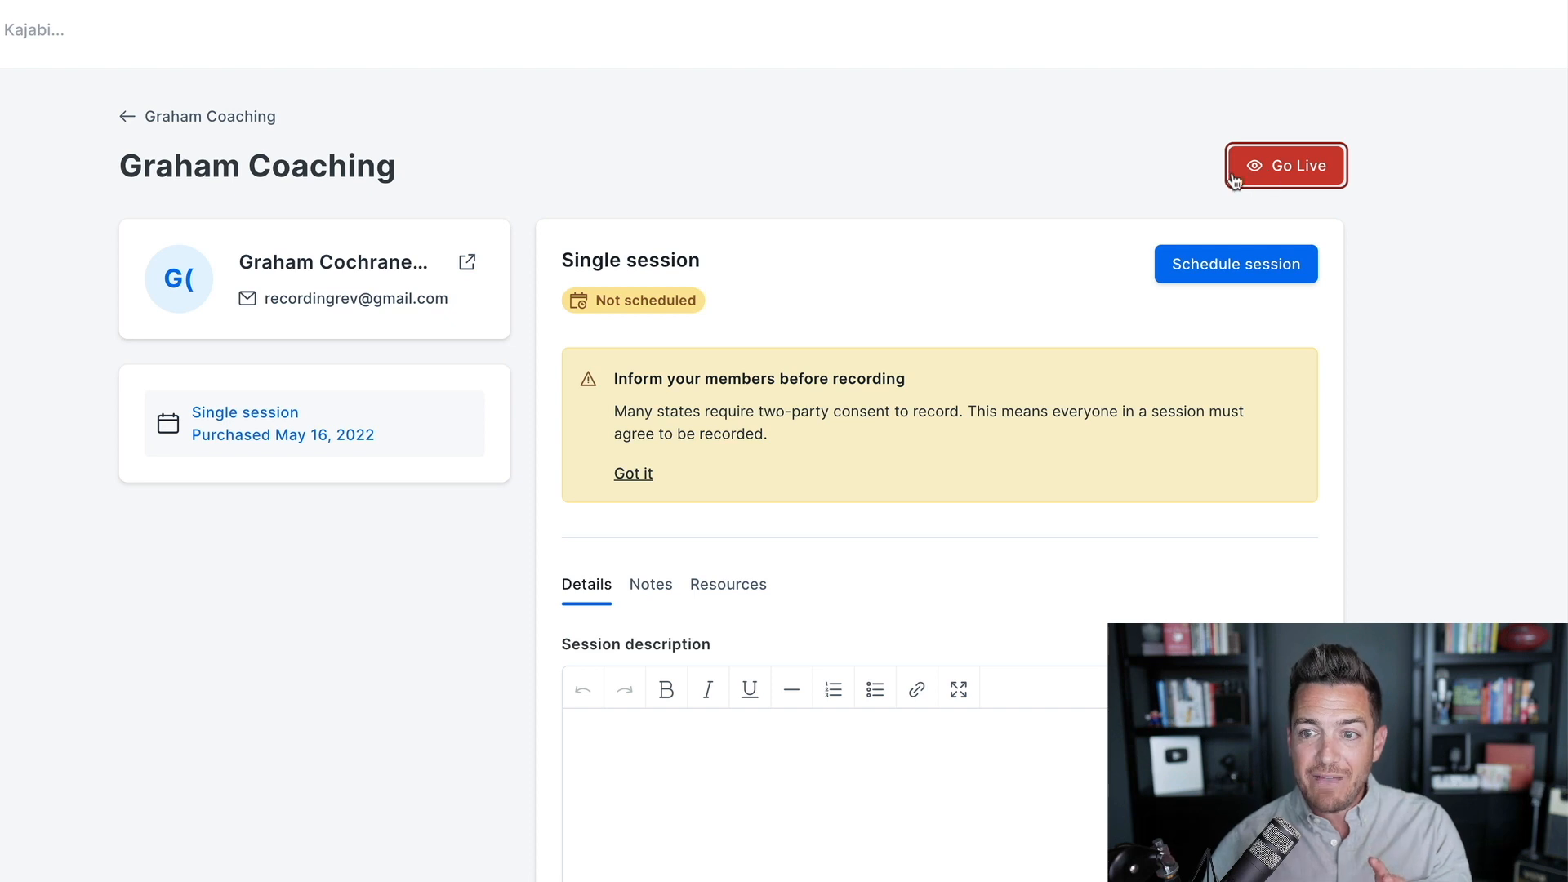
Scroll the Graham Coaching session page down to the Session recording upload area.
scroll("down", 3)
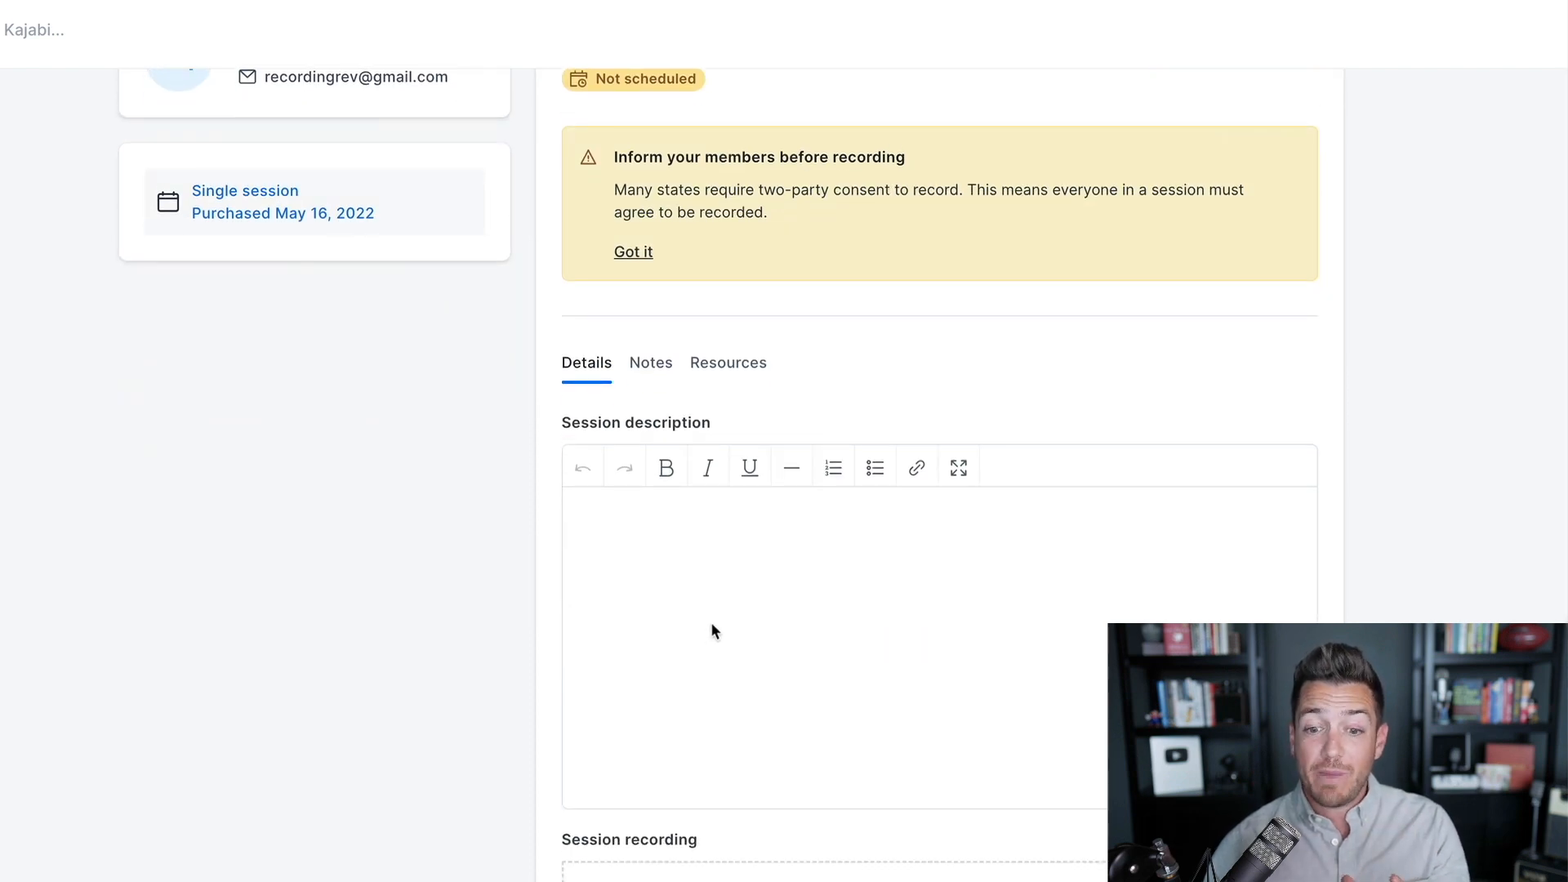
scroll("down", 3)
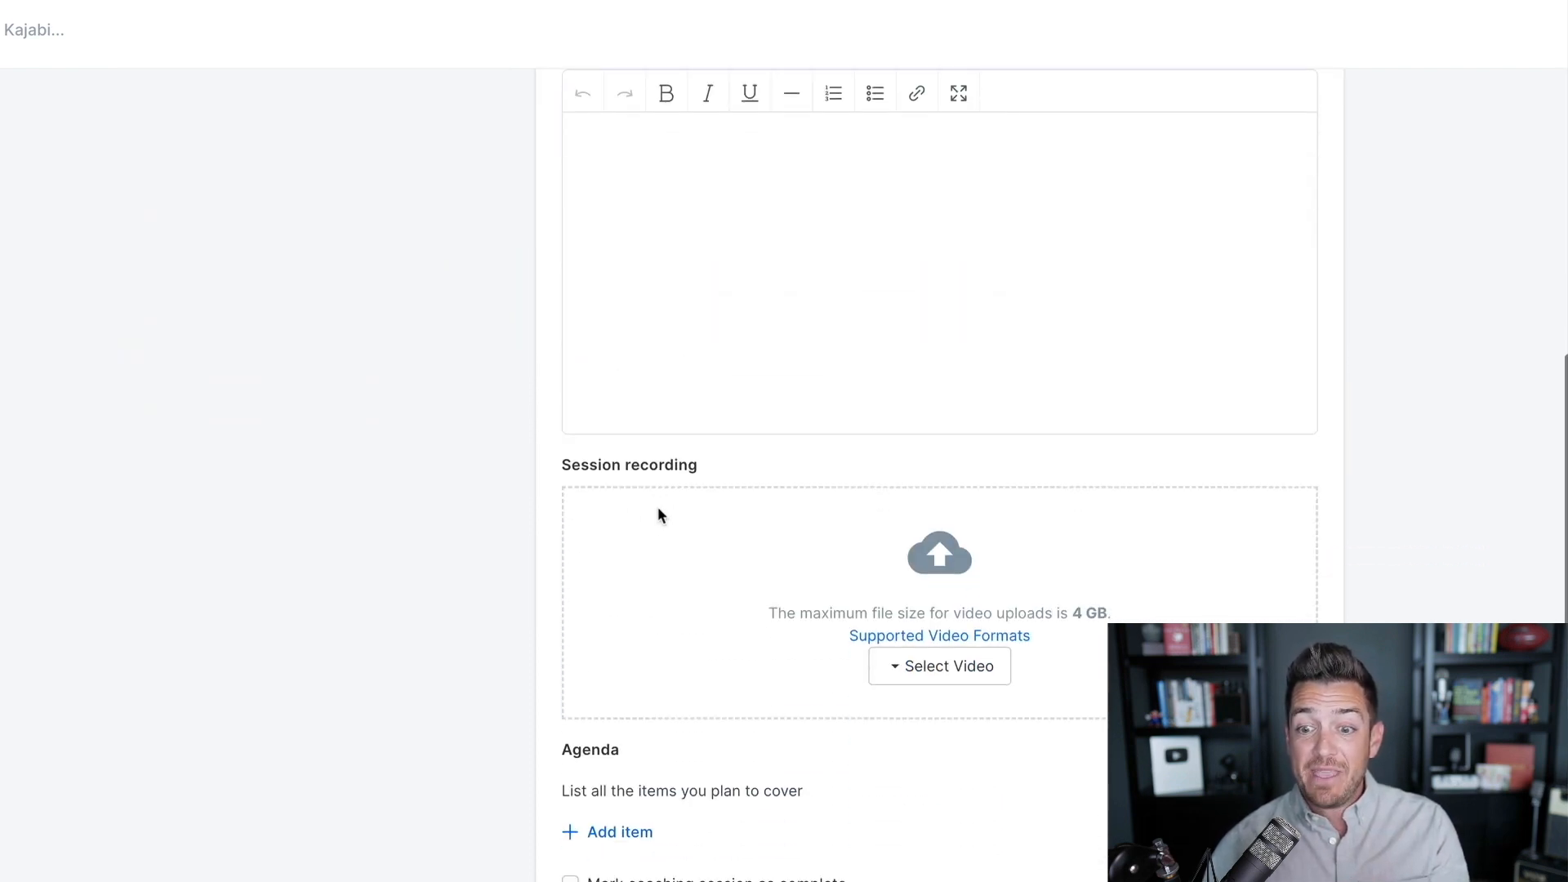
mouse_move(895, 626)
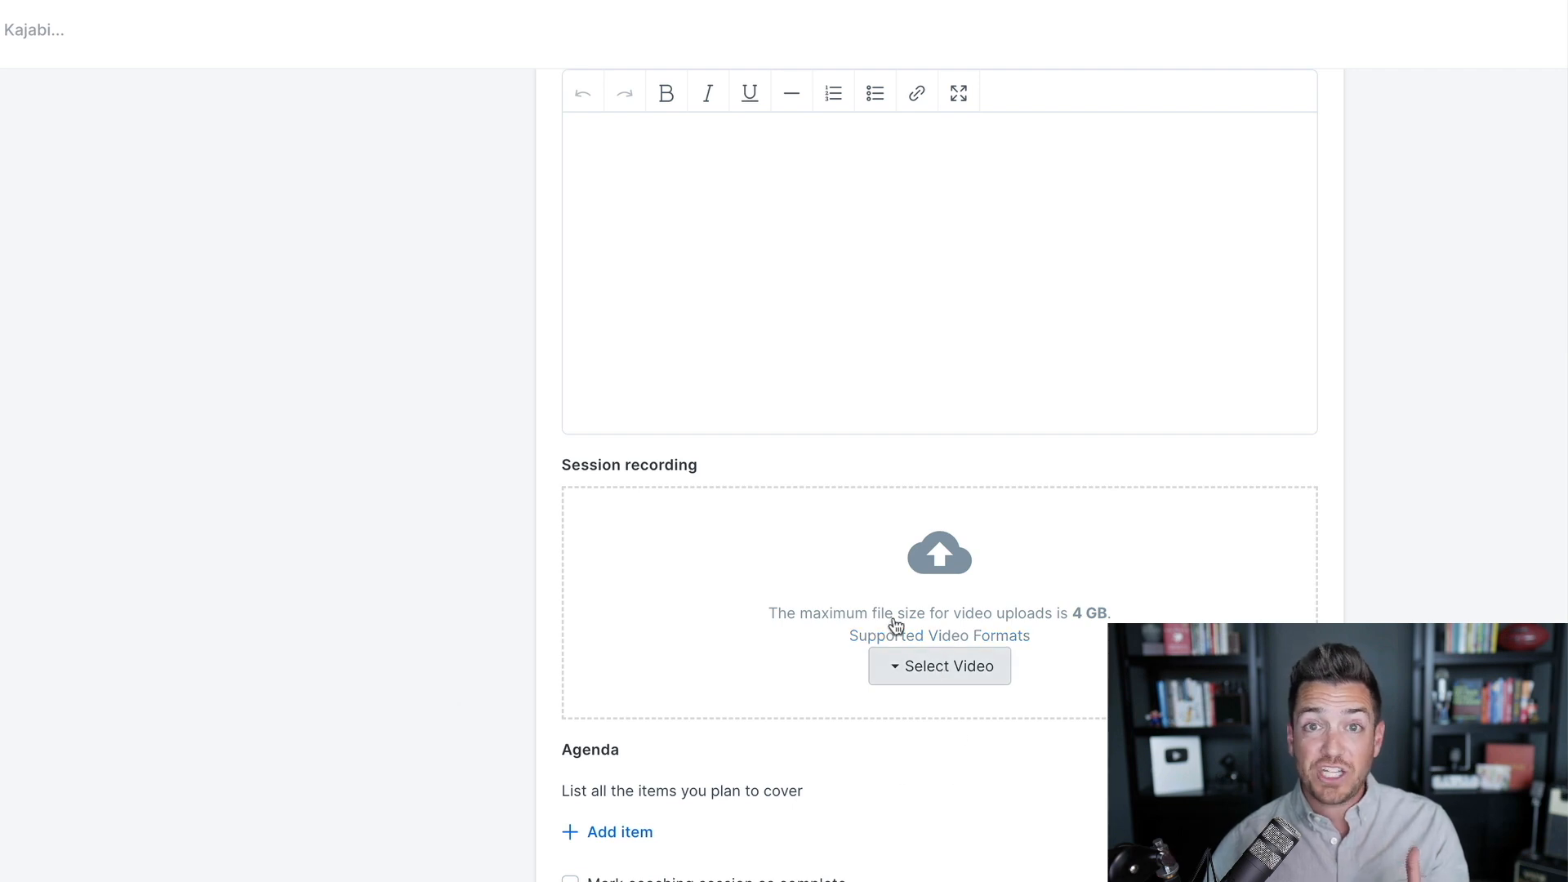
scroll("down", 3)
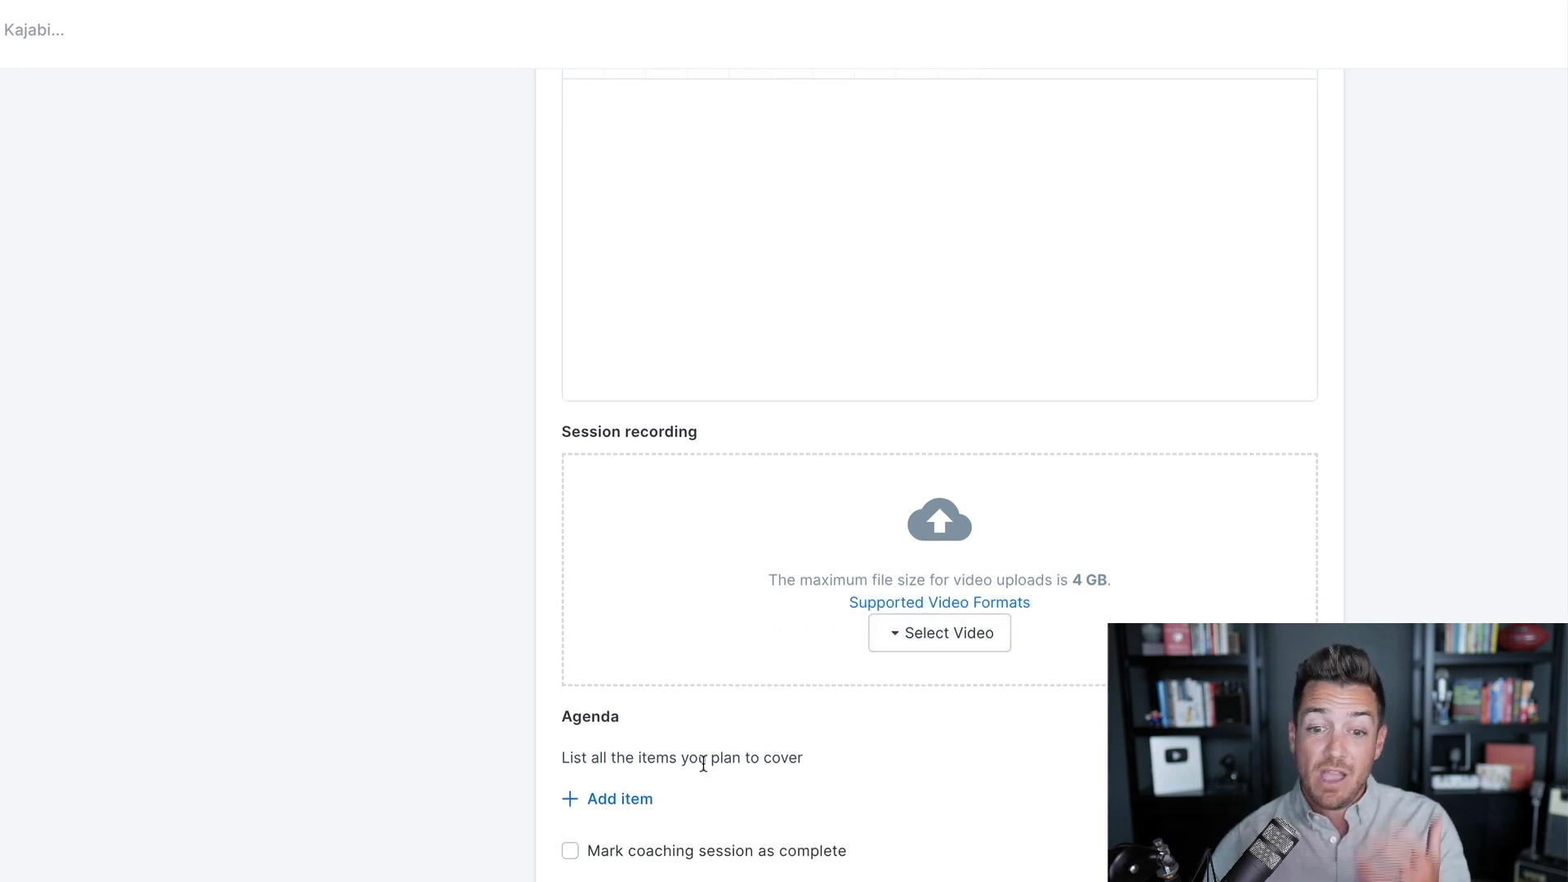